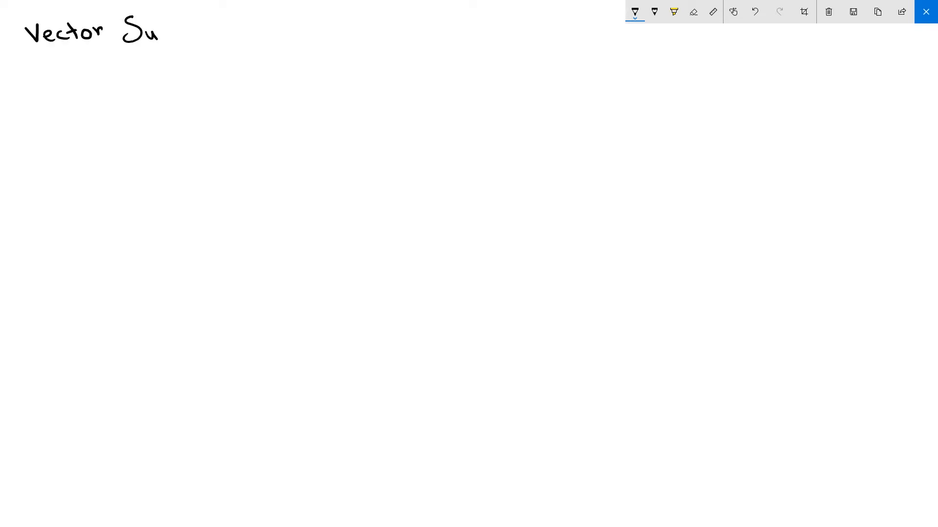
- Handwrite 'Vector Subtraction' at the top left in ballpoint pen and underline it
type("Subtracti")
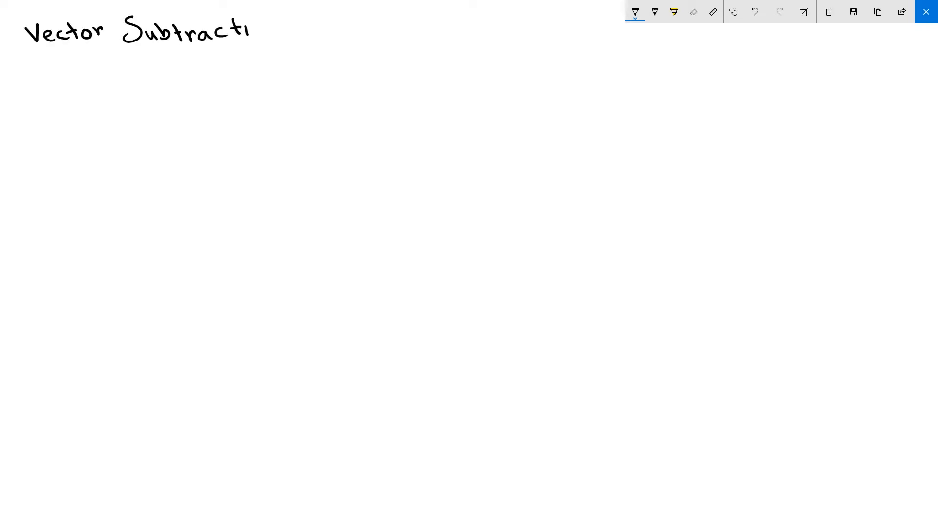
left_click_drag(30, 53, 288, 48)
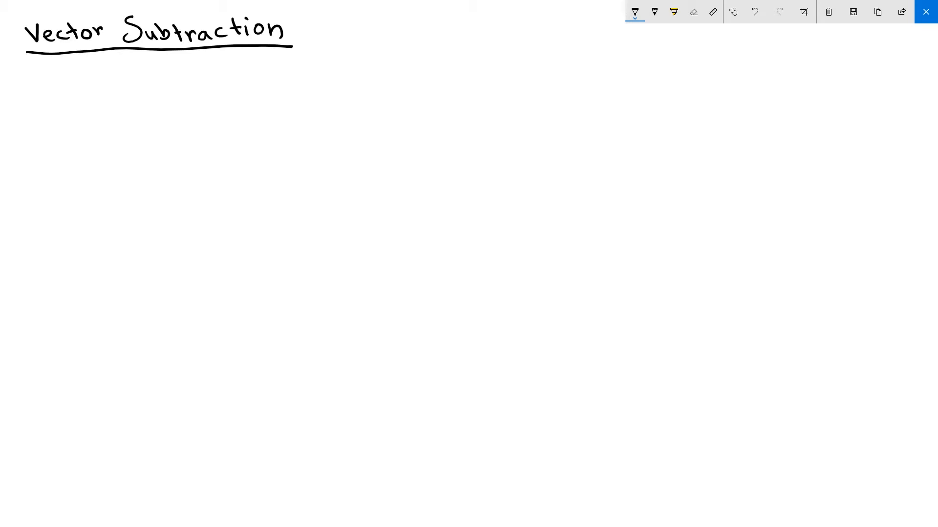
- Write v1 = <5,0,0> and v2 = <0,5,0> in blue ink
left_click_drag(60, 99, 78, 120)
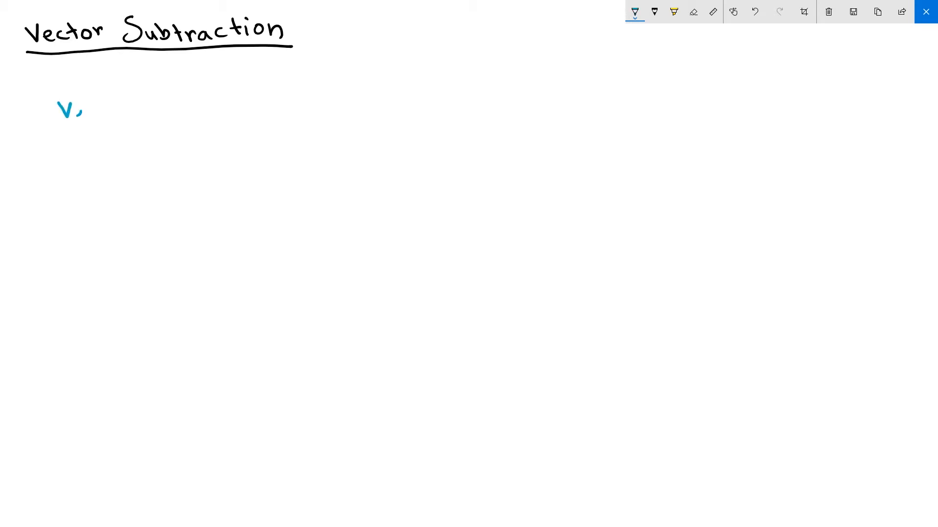
left_click_drag(71, 114, 137, 114)
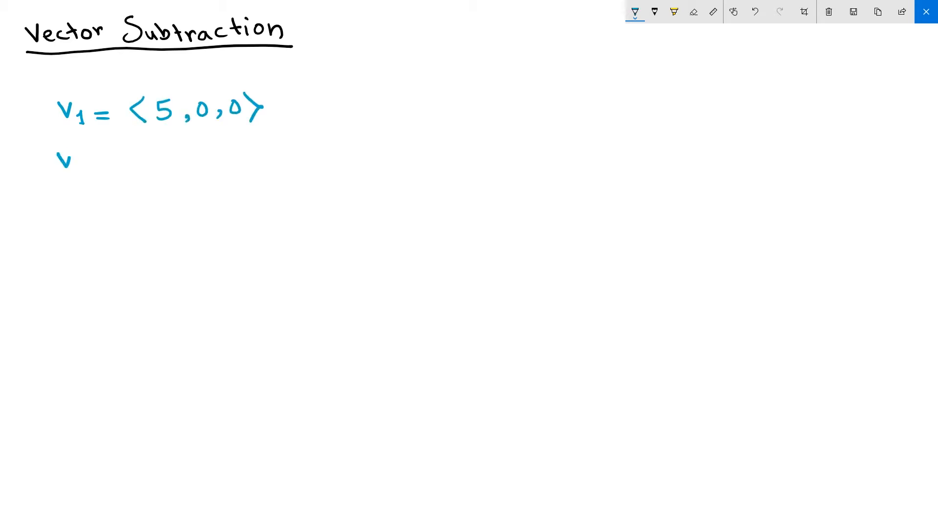
type("v_2 = <0,5,0>")
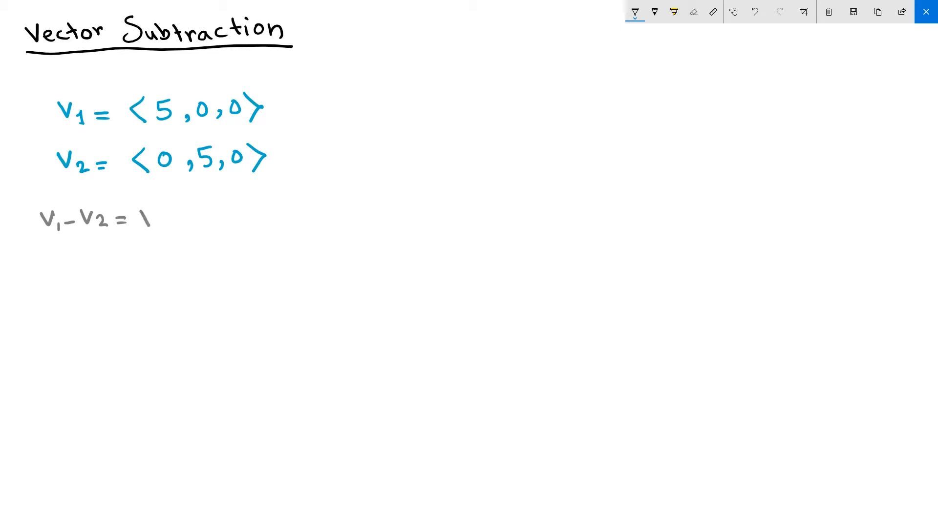
- Write v1 − v2 = v3 = <5,−5,0> in grey ink
type("V3")
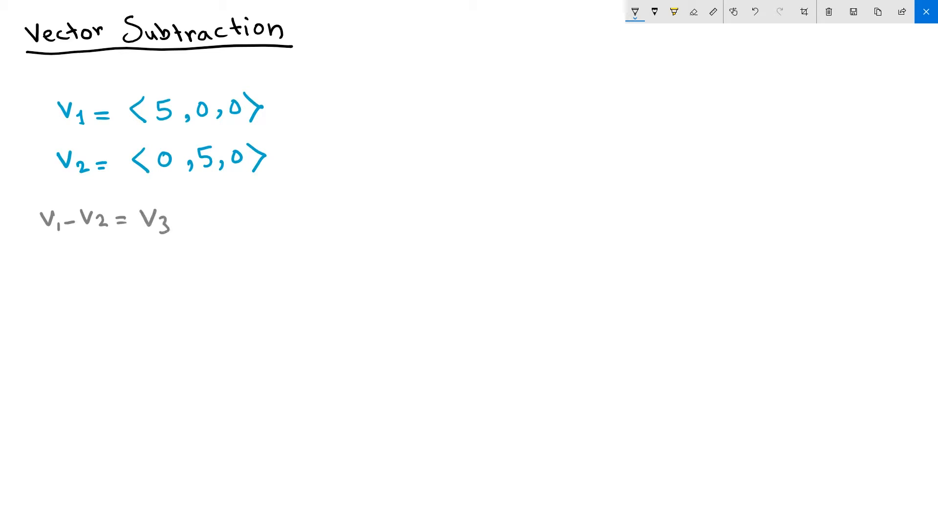
type("=")
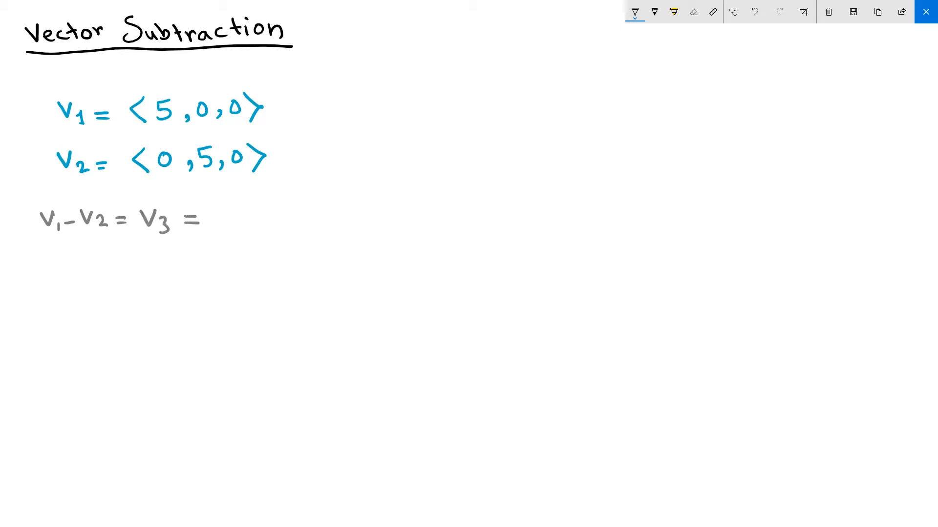
left_click_drag(234, 209, 221, 233)
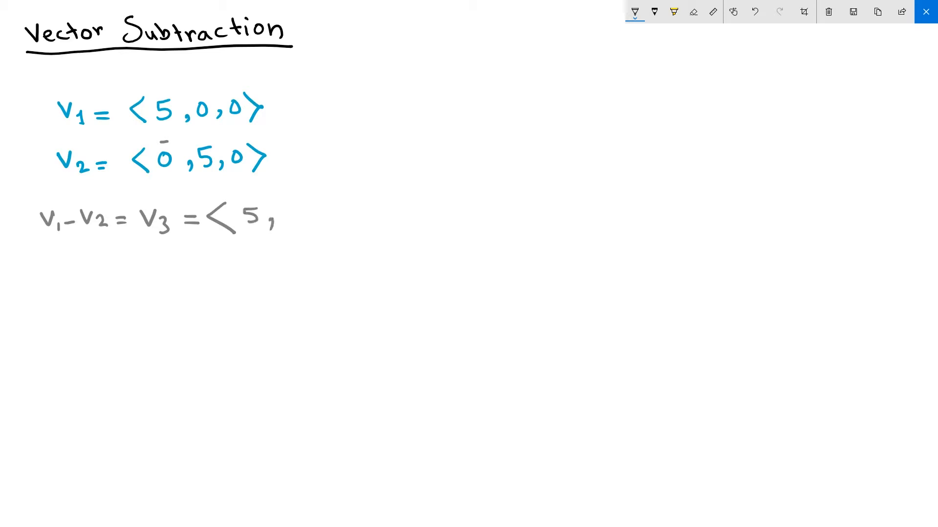
type("-5,")
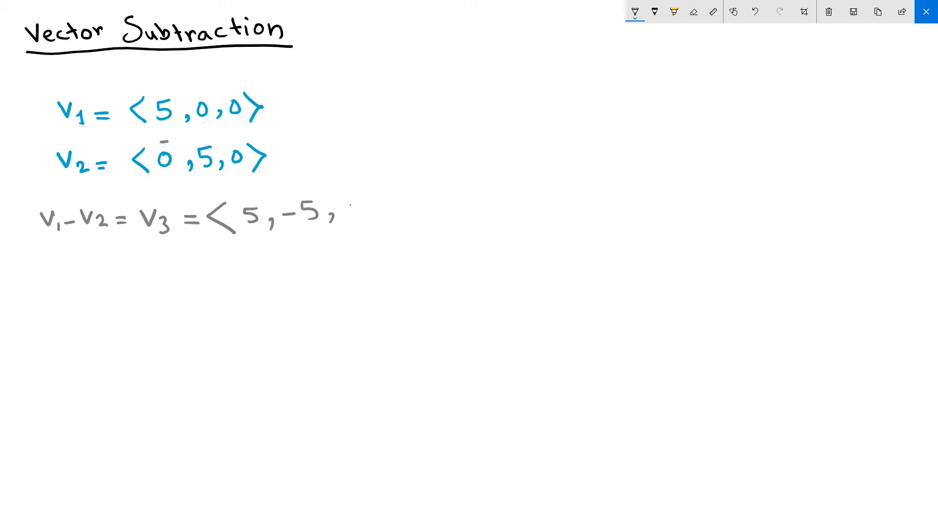
type("0⟩")
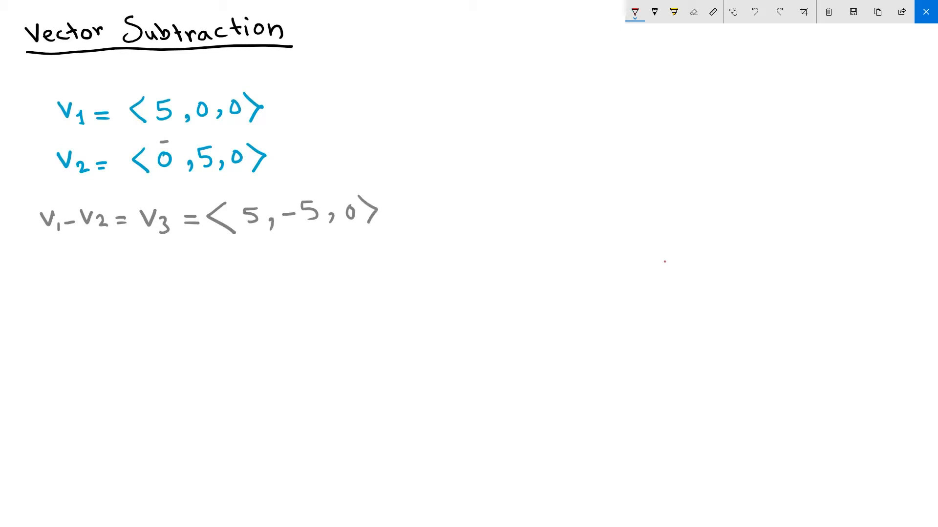
- Sketch red x, green y, black z axes with point A, and blue arrows v1 and v2 from A
left_click_drag(664, 261, 826, 250)
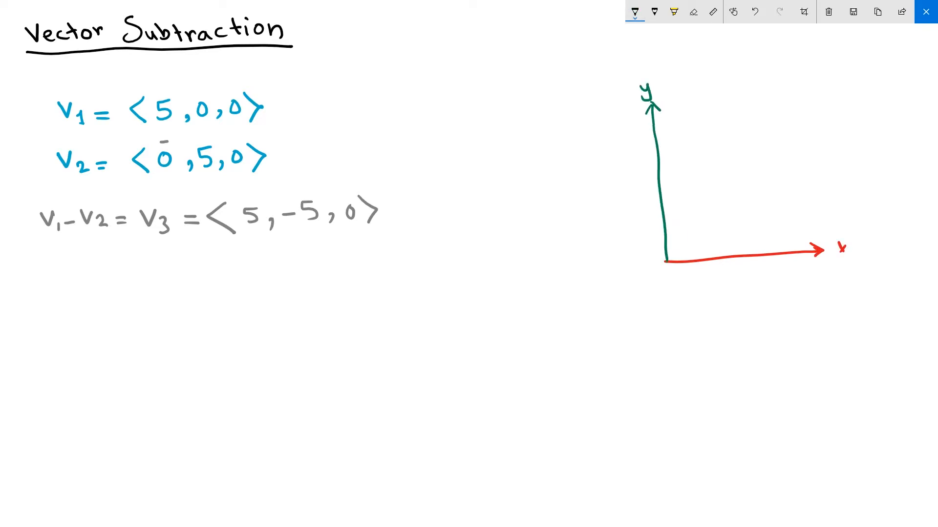
left_click_drag(667, 262, 622, 308)
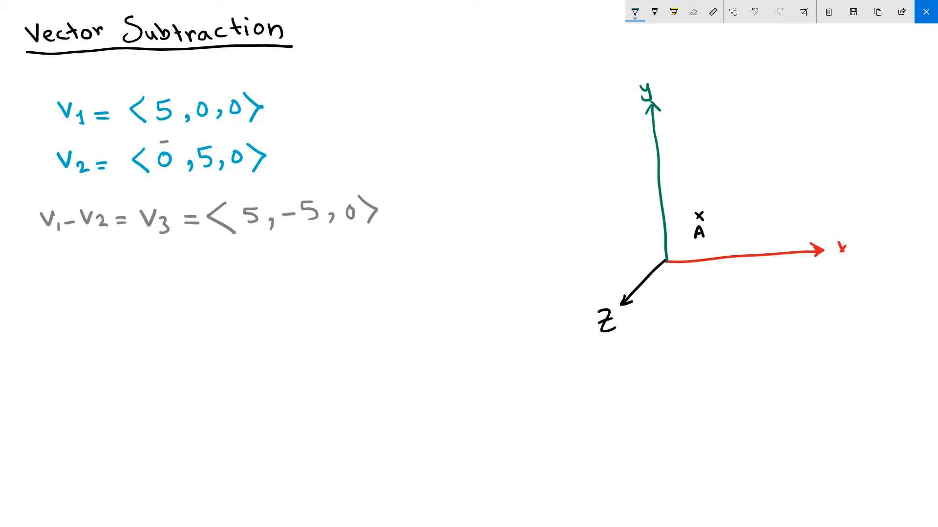
left_click_drag(709, 214, 727, 211)
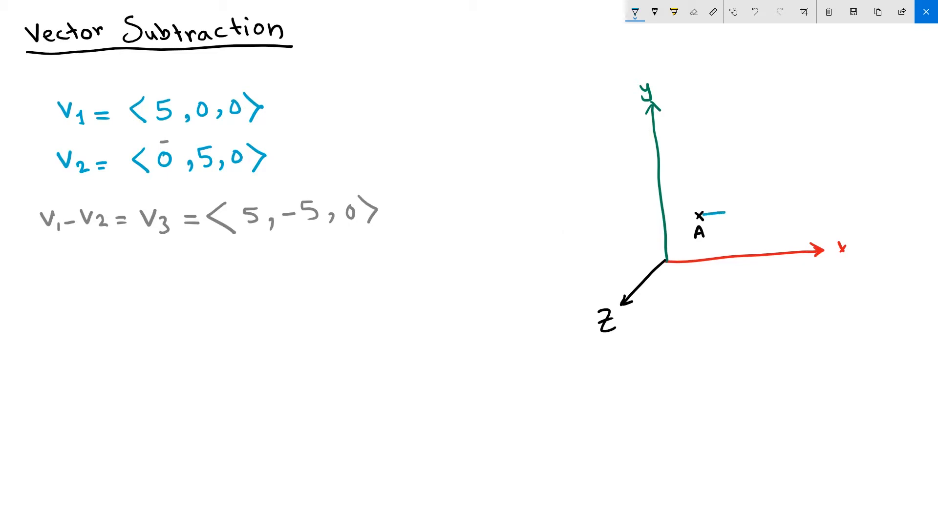
left_click_drag(715, 214, 796, 204)
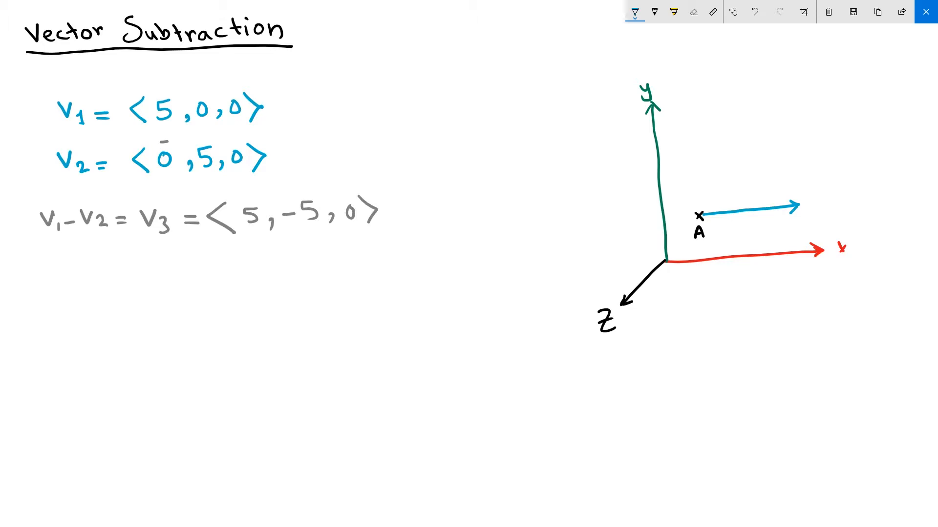
type("V1")
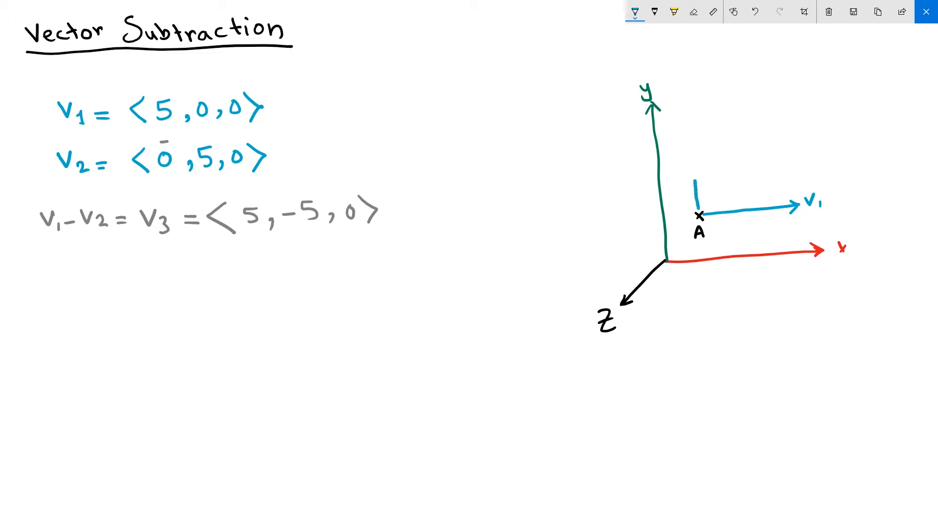
left_click_drag(695, 212, 688, 111)
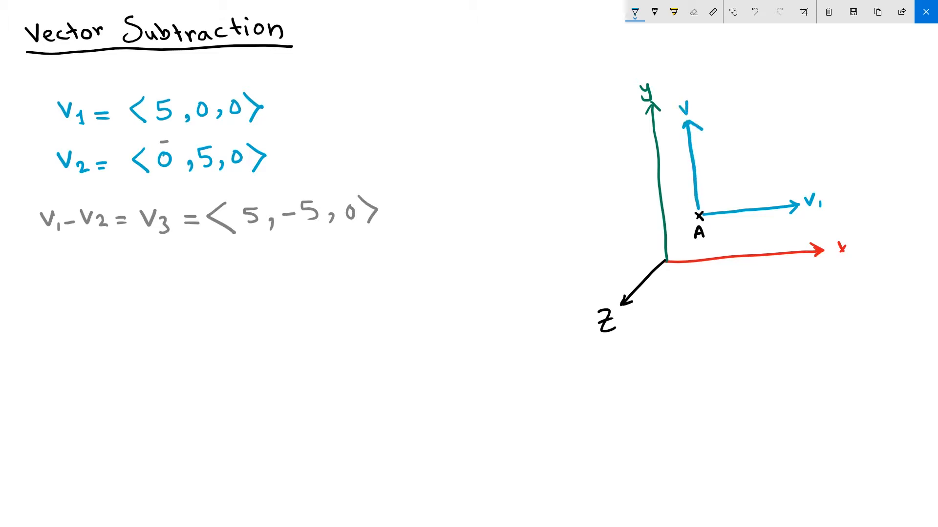
type("2")
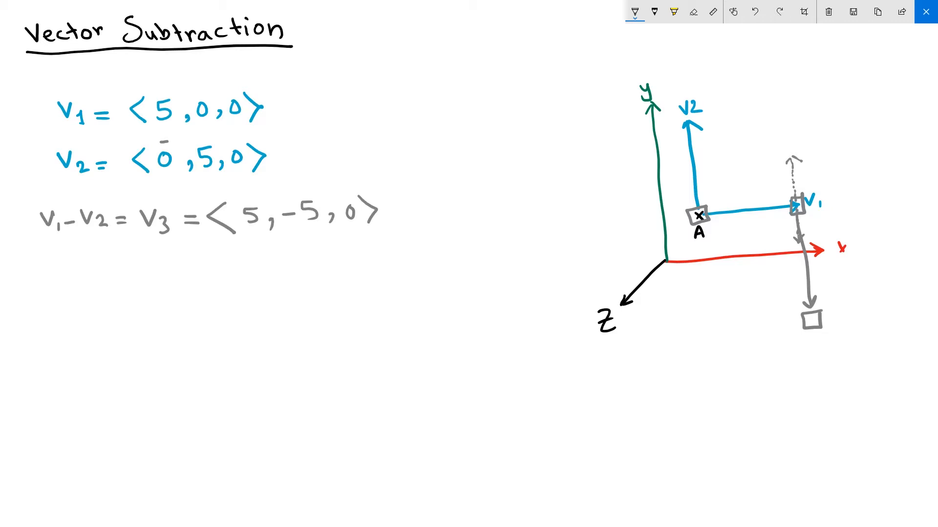
- Draw the grey resultant arrow from A to the reversed-v2 tip and label it v1 − v2
left_click_drag(703, 221, 807, 305)
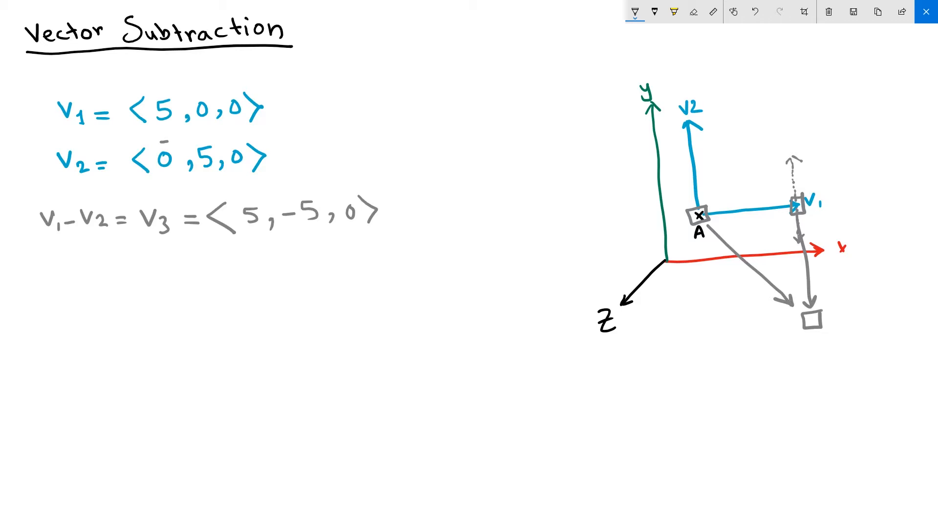
type("v1 -")
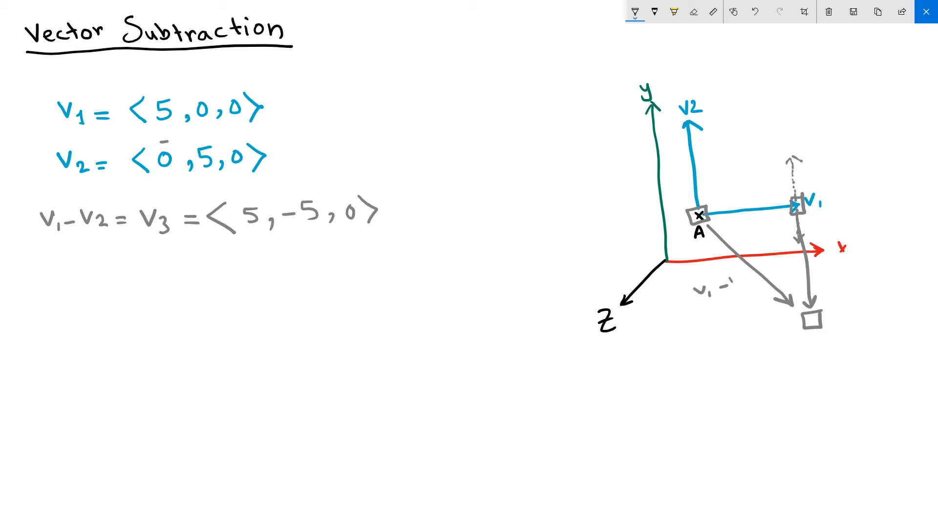
type("V2")
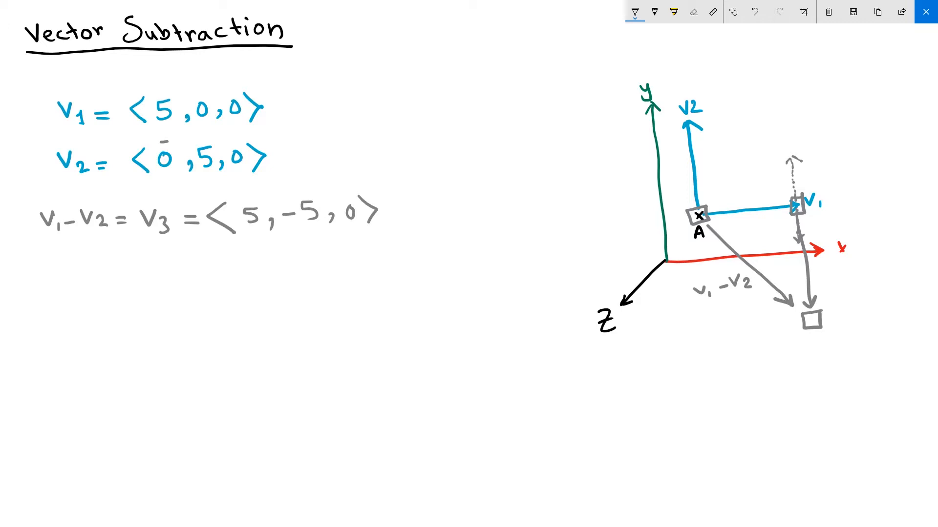
type("V2")
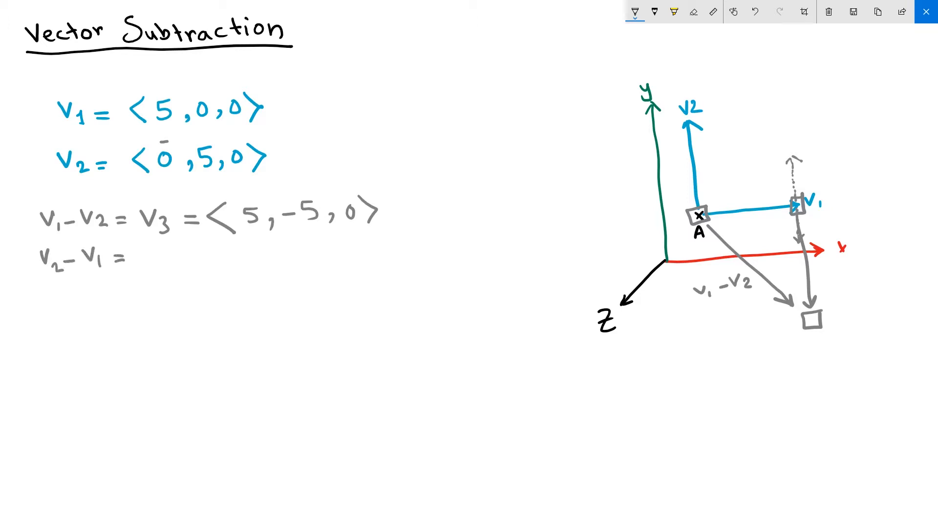
- Write v2 − v1 = v4 = <−5,5,0> under v3's equation, underlining v2 and v1
type("v4")
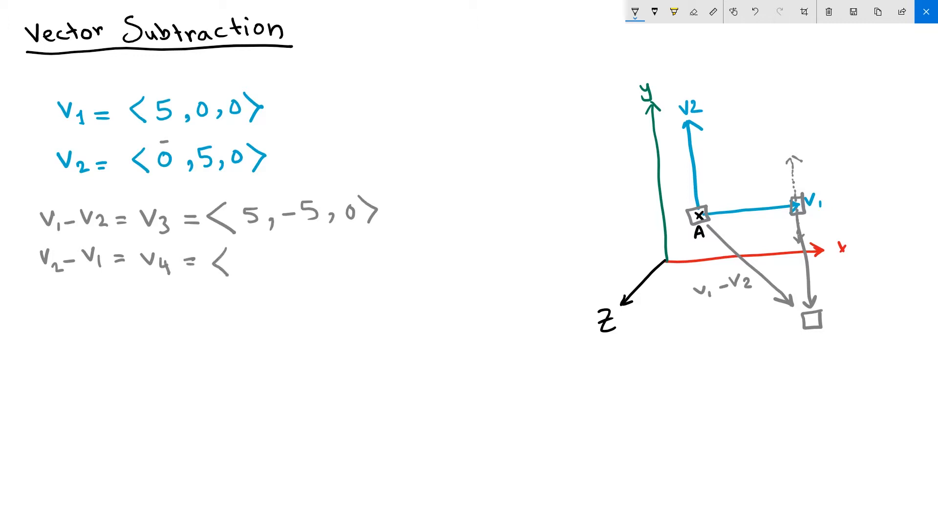
left_click_drag(39, 278, 117, 278)
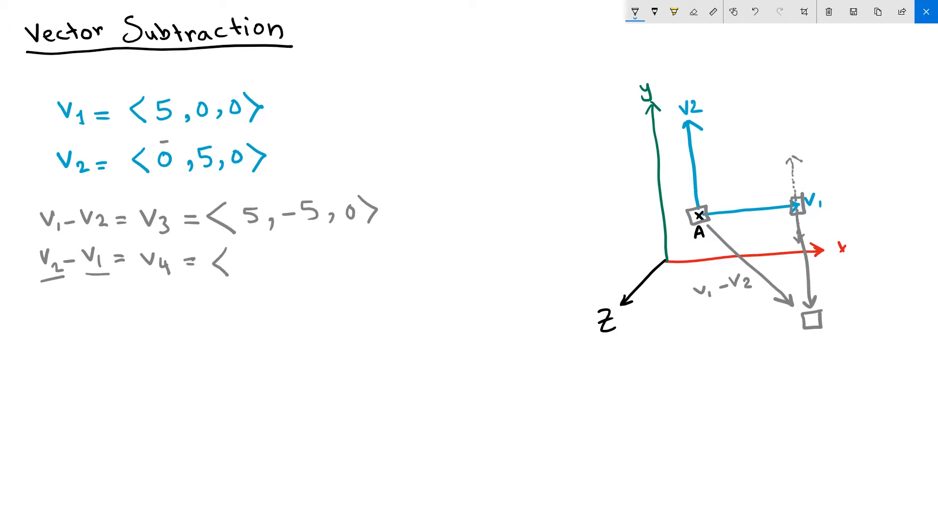
type("-")
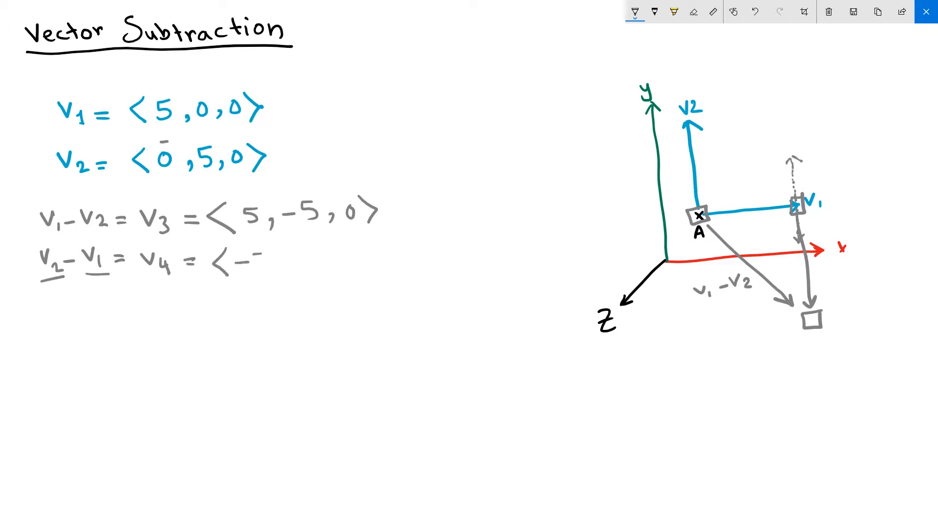
type("-5,")
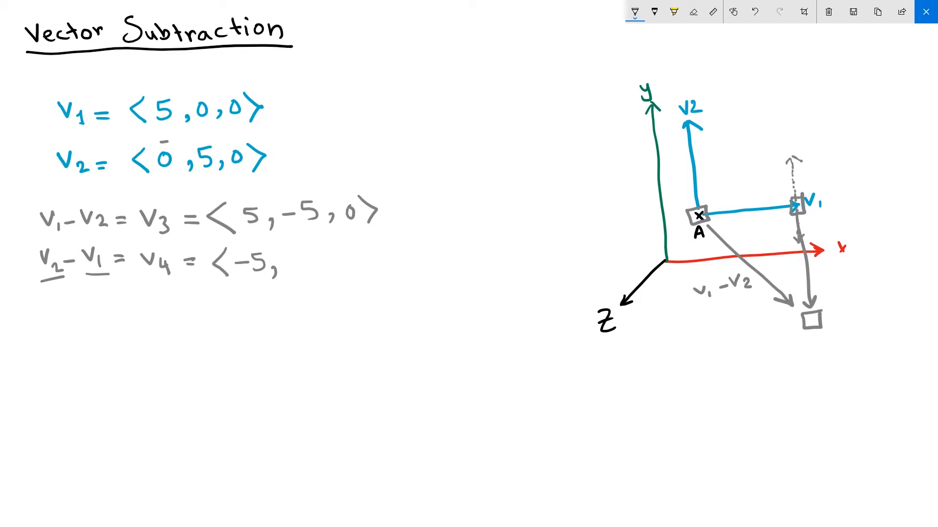
type("5, 0>")
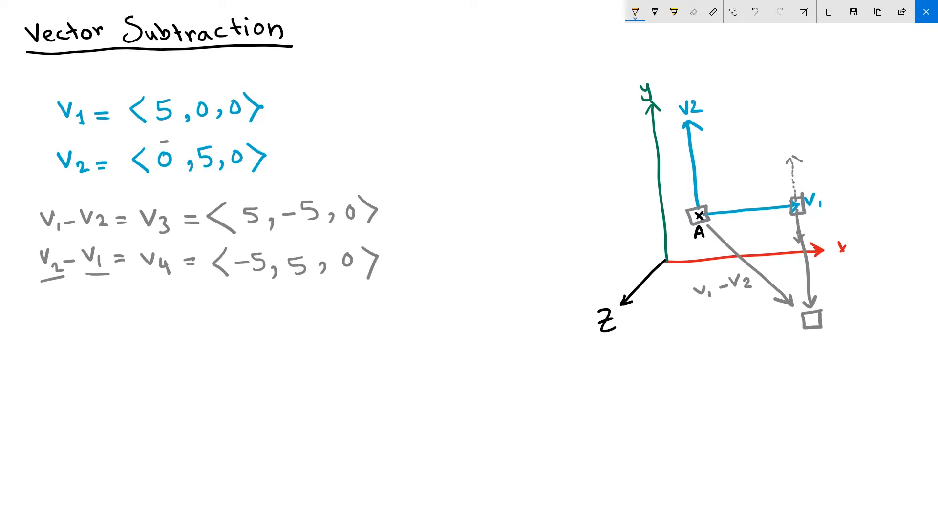
- In orange, reverse v1 from v2's tip, arrow from A to its end, and label v2 − v1
left_click_drag(682, 134, 700, 120)
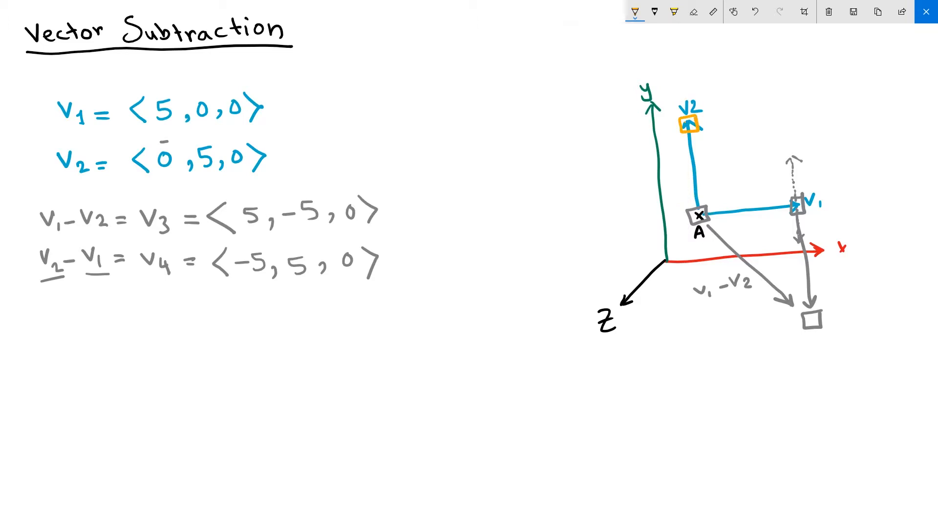
left_click_drag(682, 135, 583, 135)
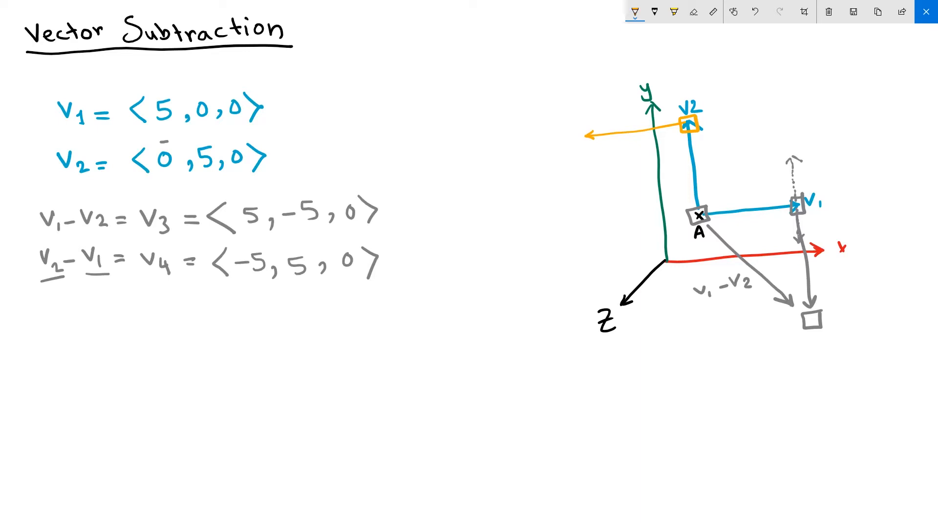
left_click_drag(583, 127, 573, 131)
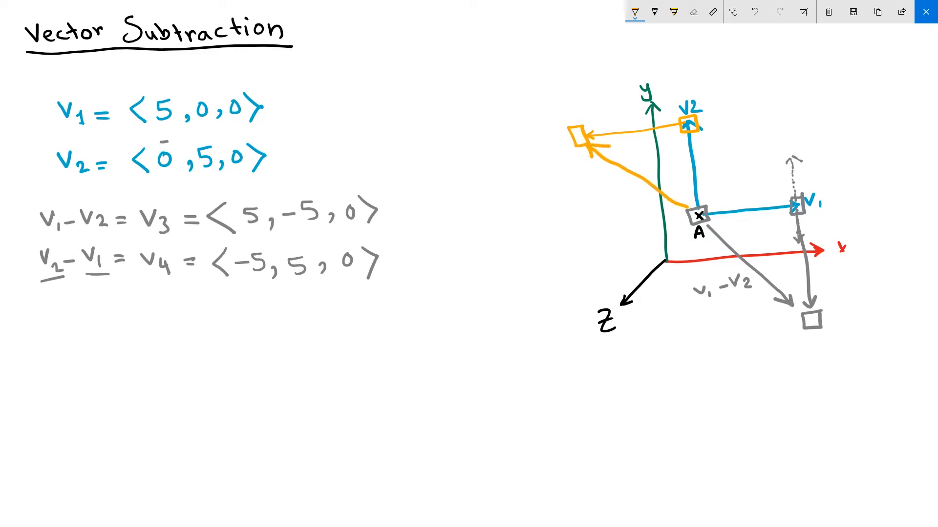
type("V2-V1")
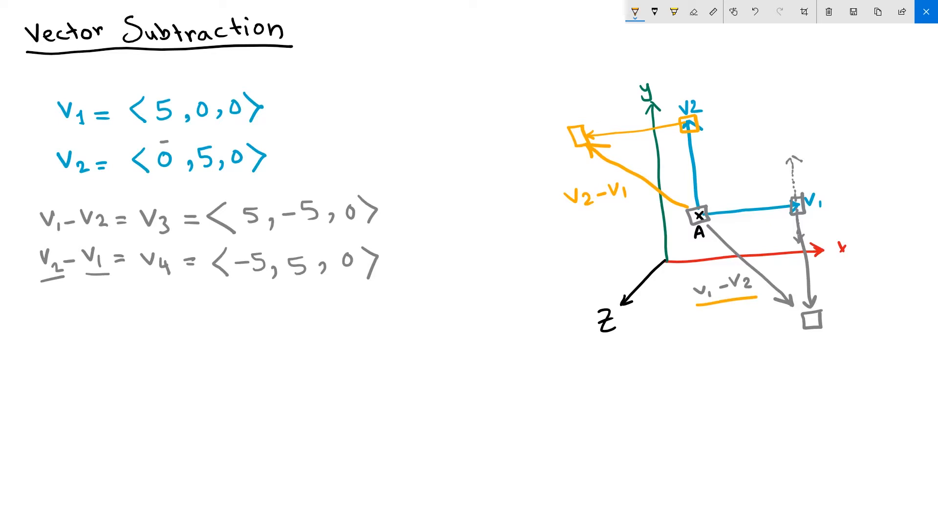
- Underline v2 − v1 and note 'same length, opposite direction' with a brace and 'v1-v2 vs v2-v1'
left_click_drag(571, 215, 626, 214)
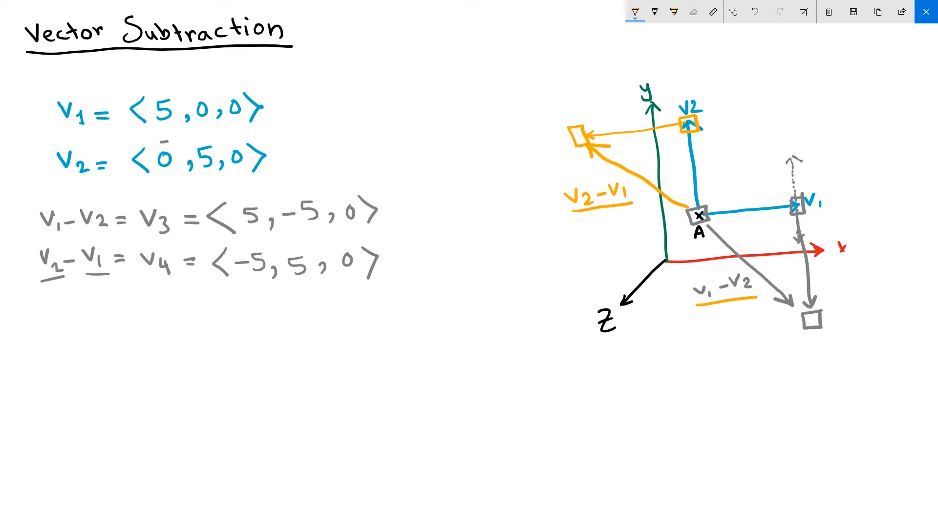
type("same le")
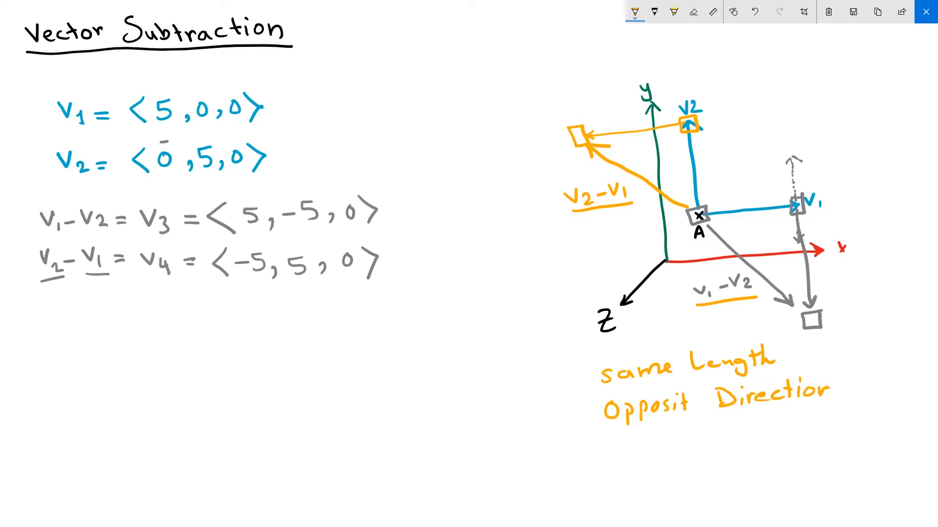
left_click_drag(592, 352, 592, 443)
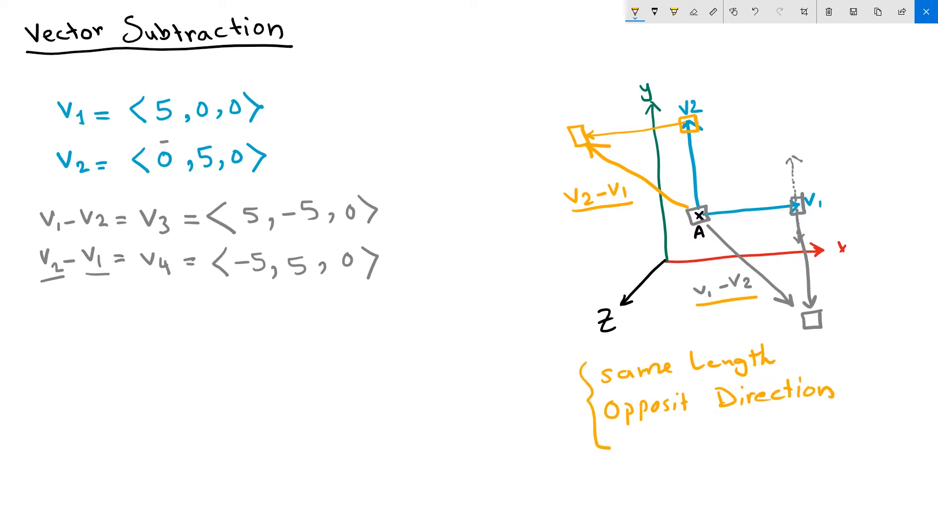
type("v₁-v")
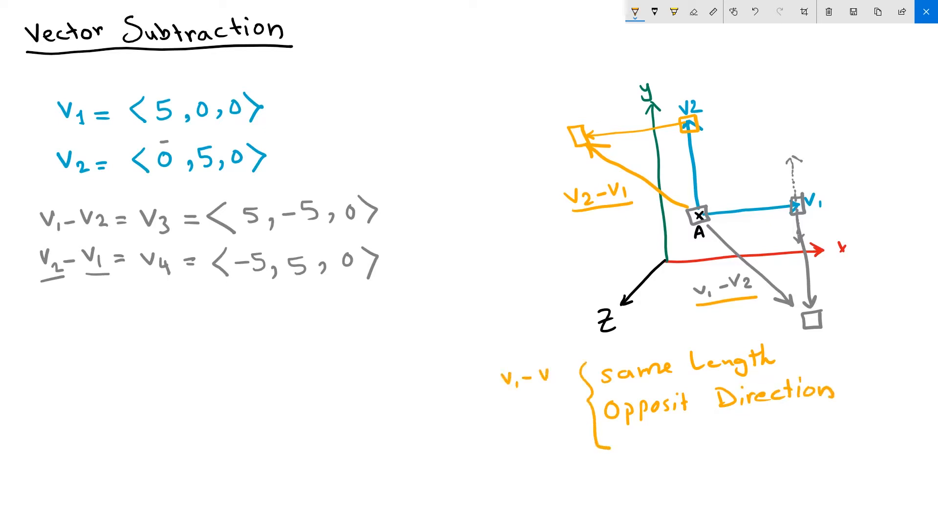
type("v2 vs")
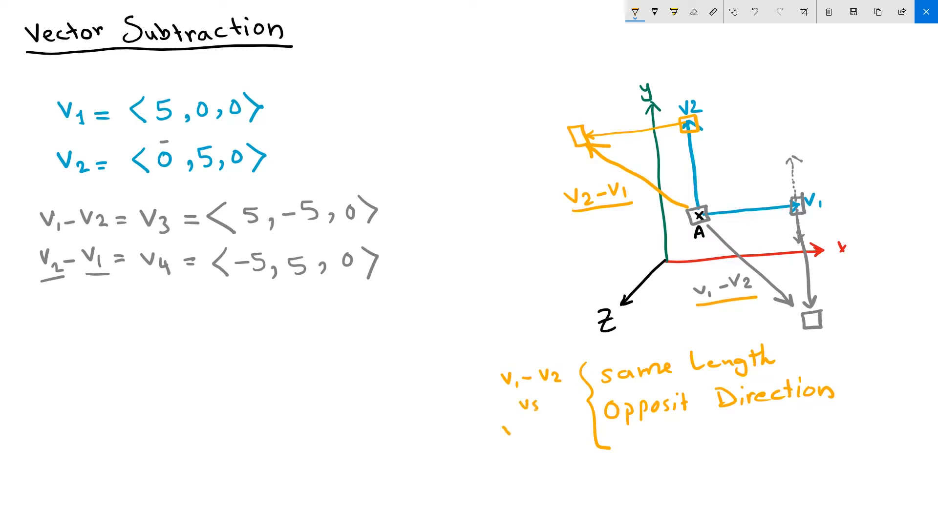
type("V2-V1")
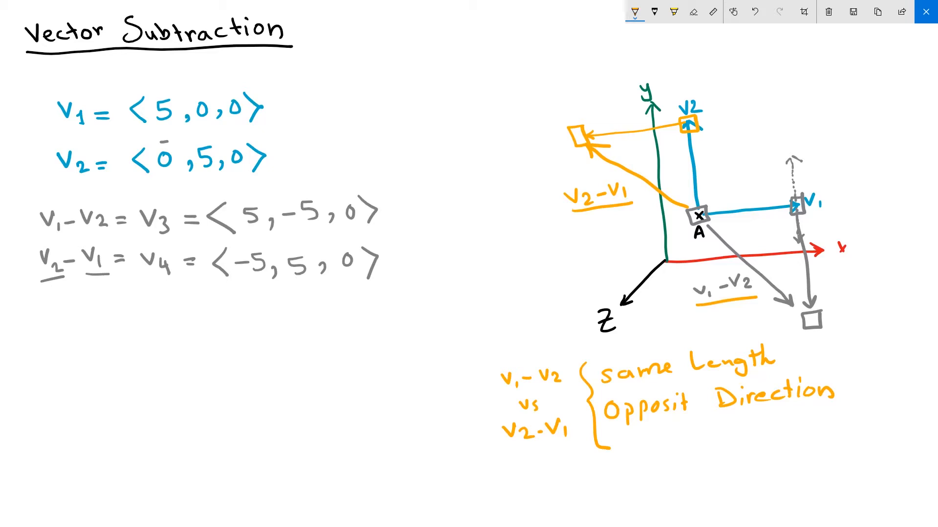
- Write red 'When vector subtraction?', underline 'When', and draw a dashed arrow from v2 to v1
type("Wher")
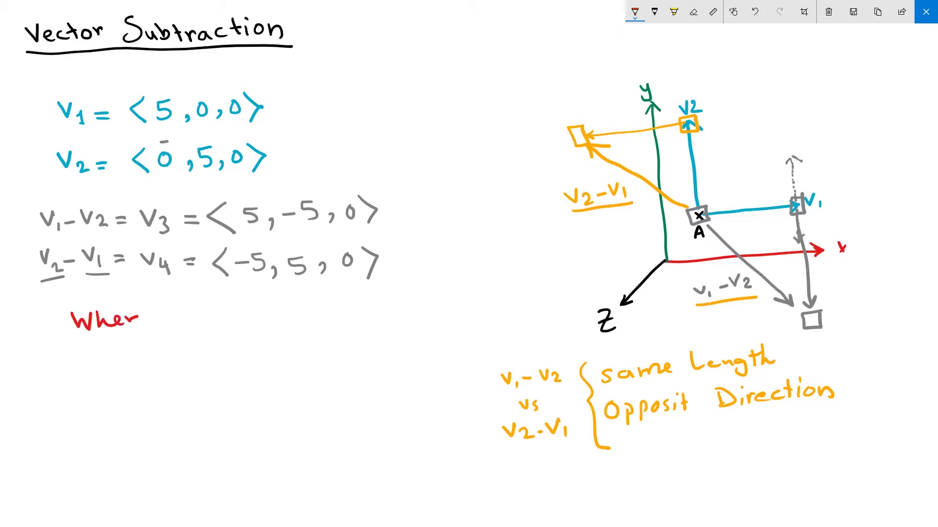
type("vector sub")
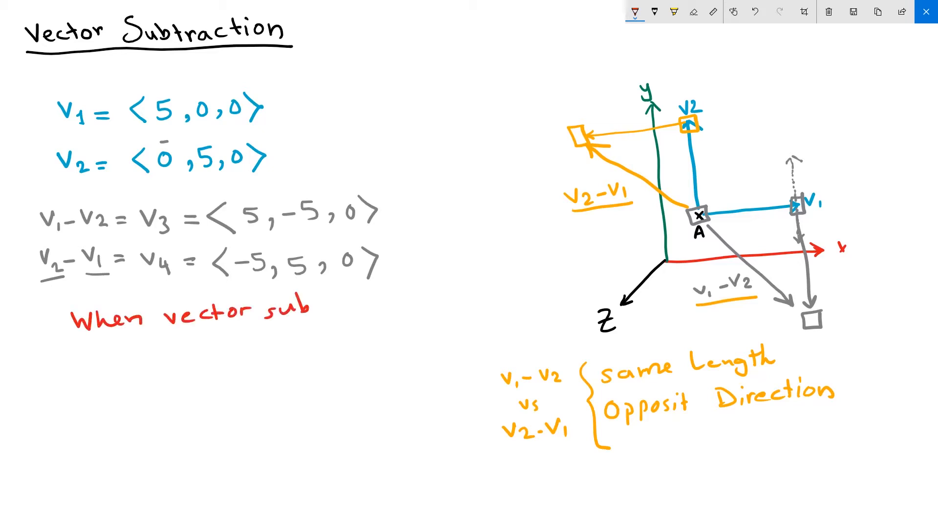
type("traction?")
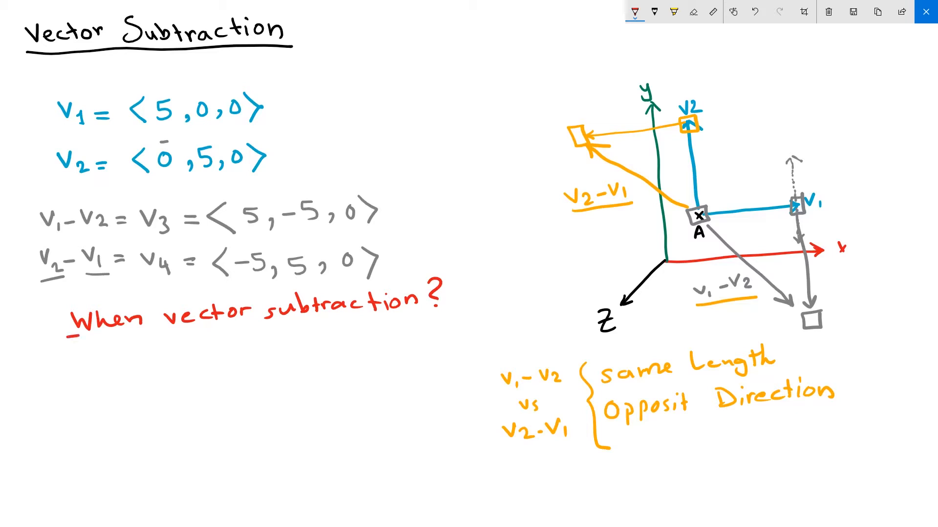
left_click_drag(69, 341, 162, 341)
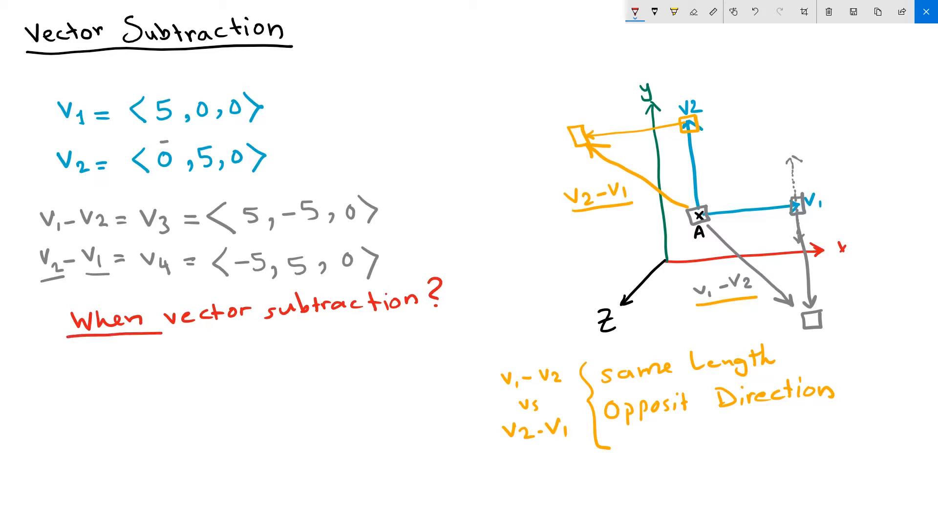
left_click_drag(700, 308, 757, 308)
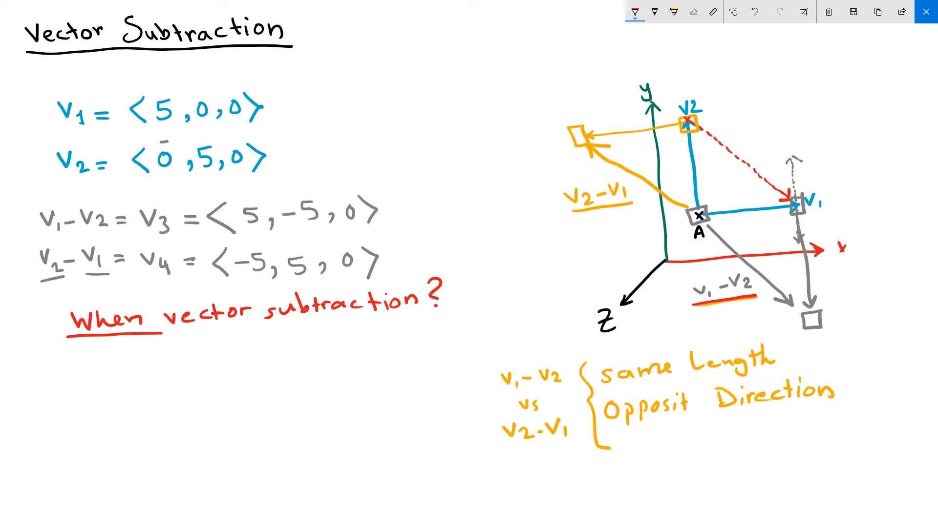
- Draw a red elbow arrow and write 'Find a vector that goes between the tip points of 2 vectors'
left_click_drag(111, 347, 159, 392)
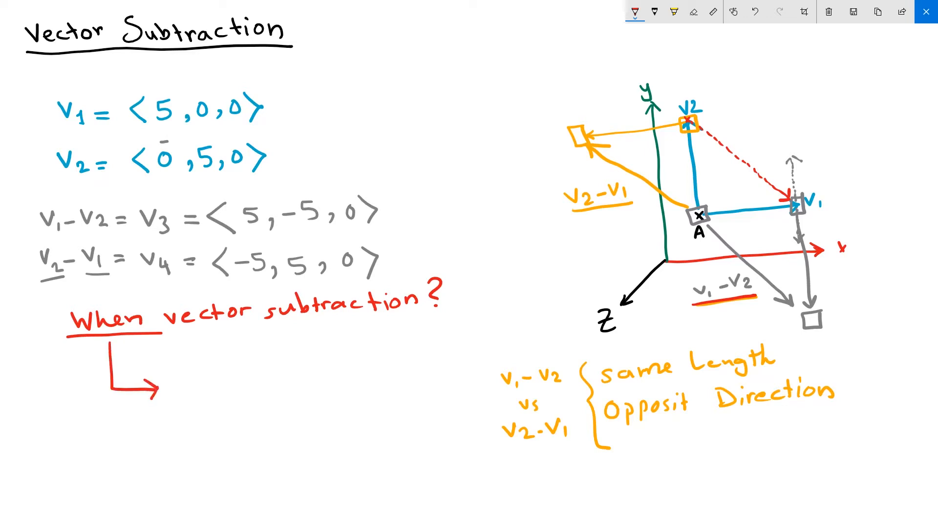
type("Find a vecl")
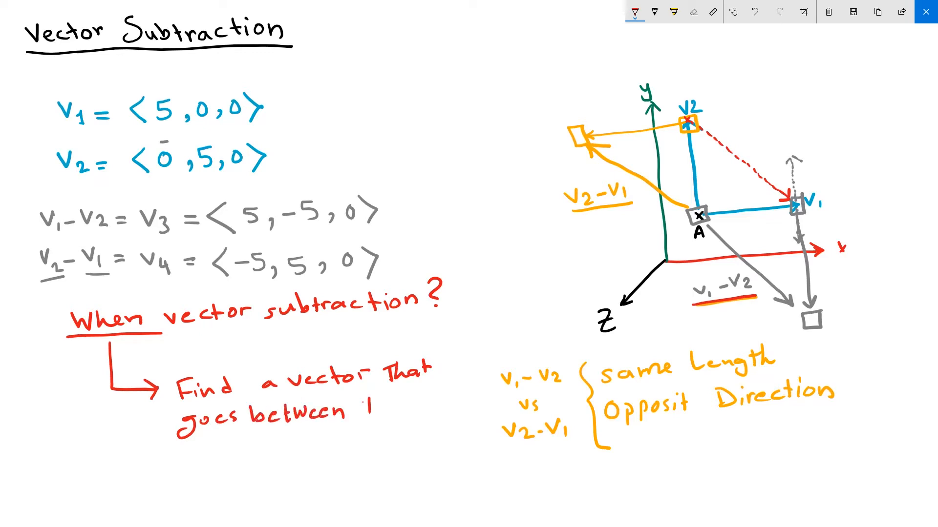
type("The tip points of")
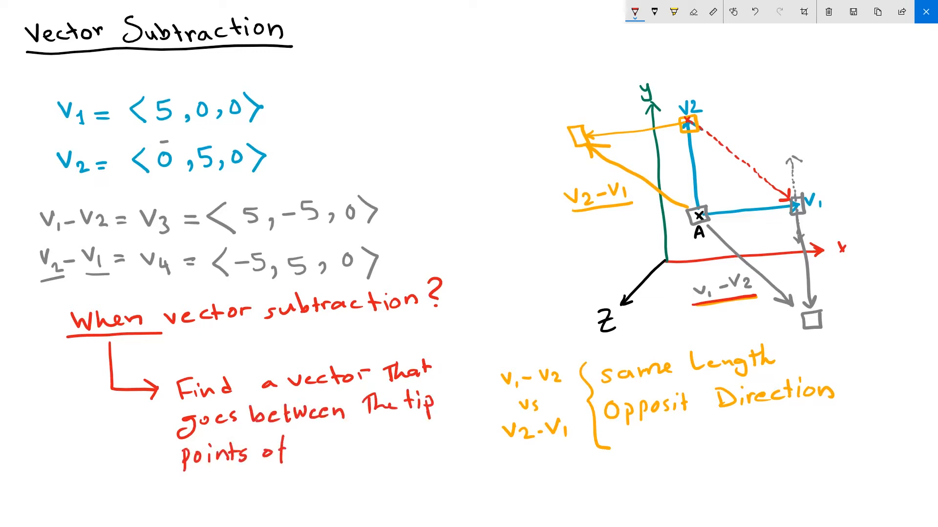
type("2 vectors")
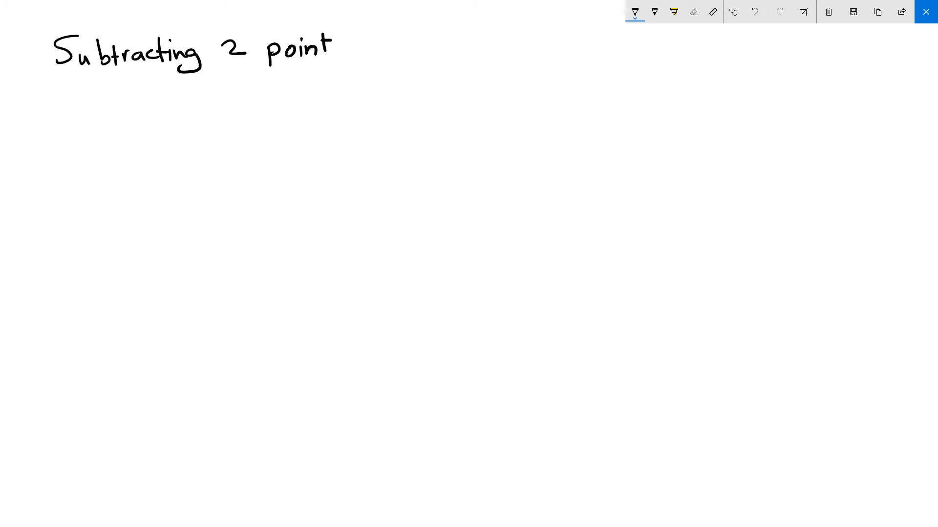
- Underline 'Subtracting 2 point', then sketch coloured x, y, z axes with points A and B
left_click_drag(56, 75, 347, 63)
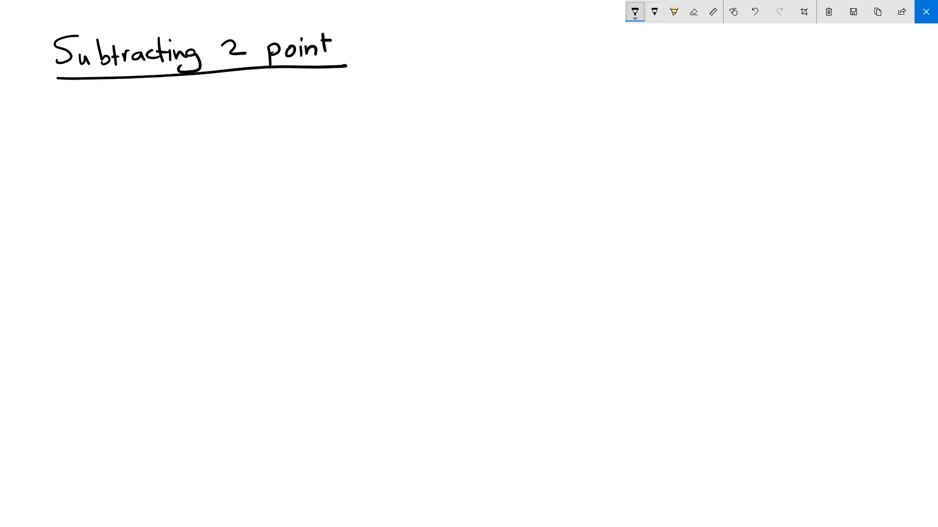
left_click(636, 12)
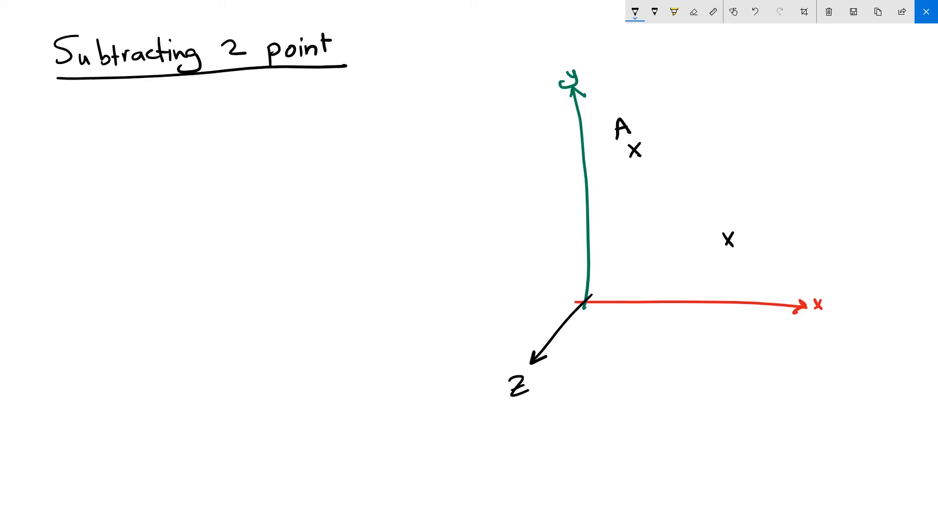
type("B")
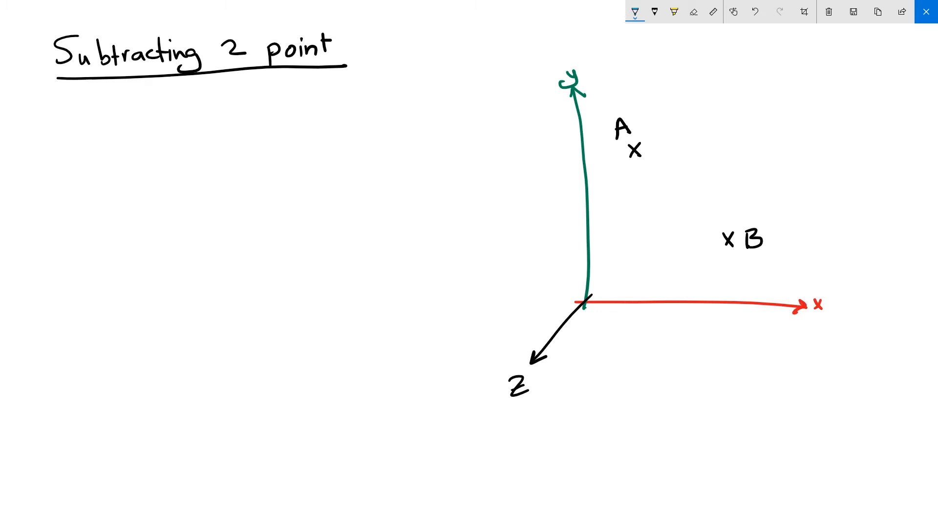
- Draw blue arrows a and b to points A and B, plus a red a−b arrow from B to A
left_click_drag(594, 275, 628, 162)
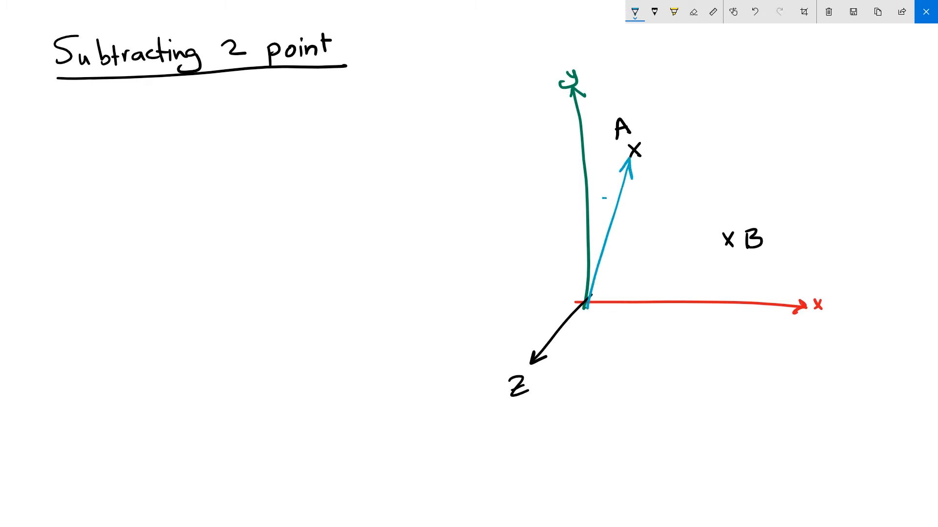
left_click_drag(589, 311, 714, 242)
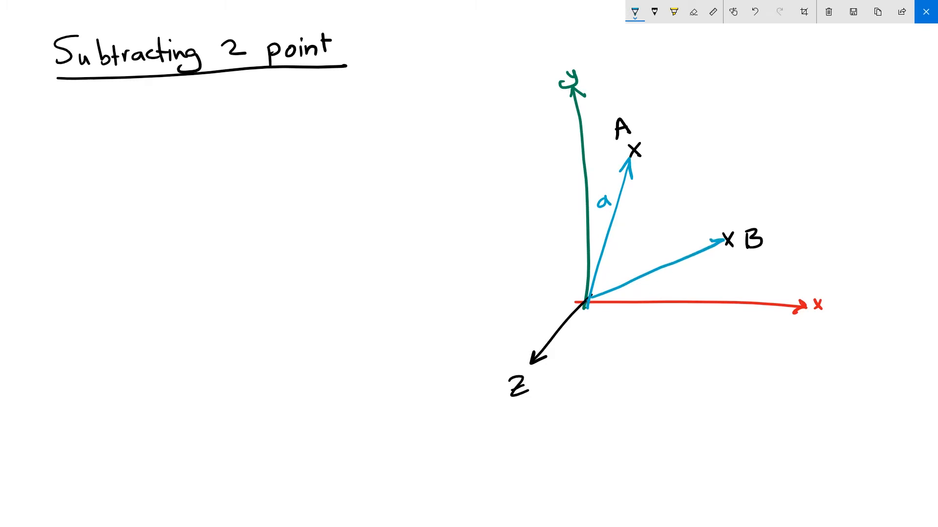
type("b")
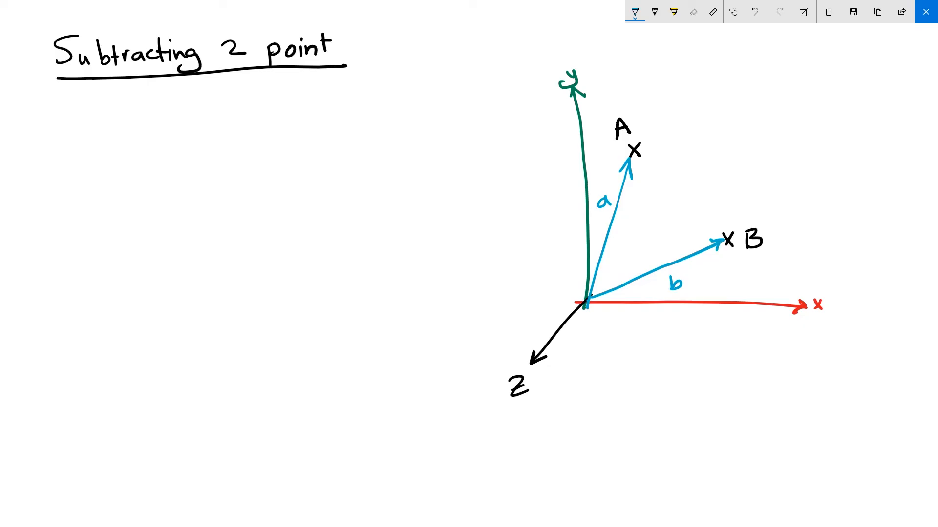
type("c")
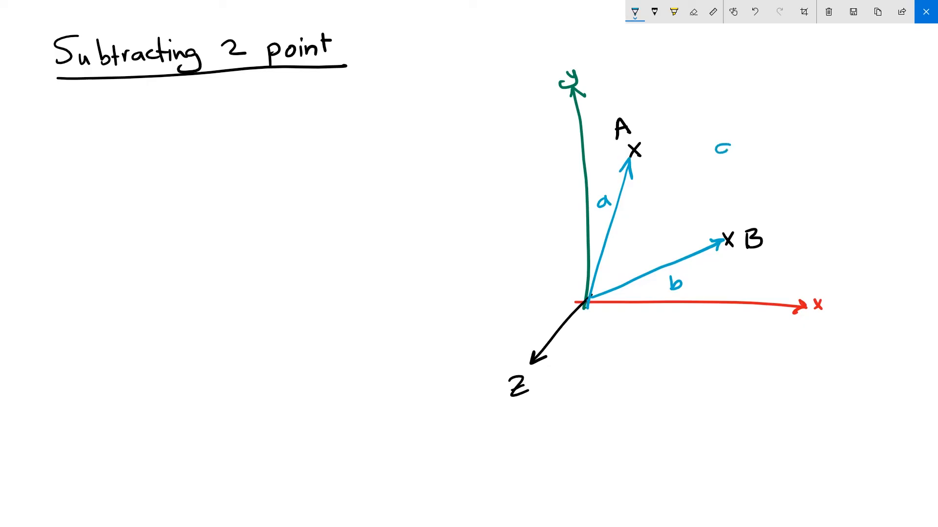
type("a-h")
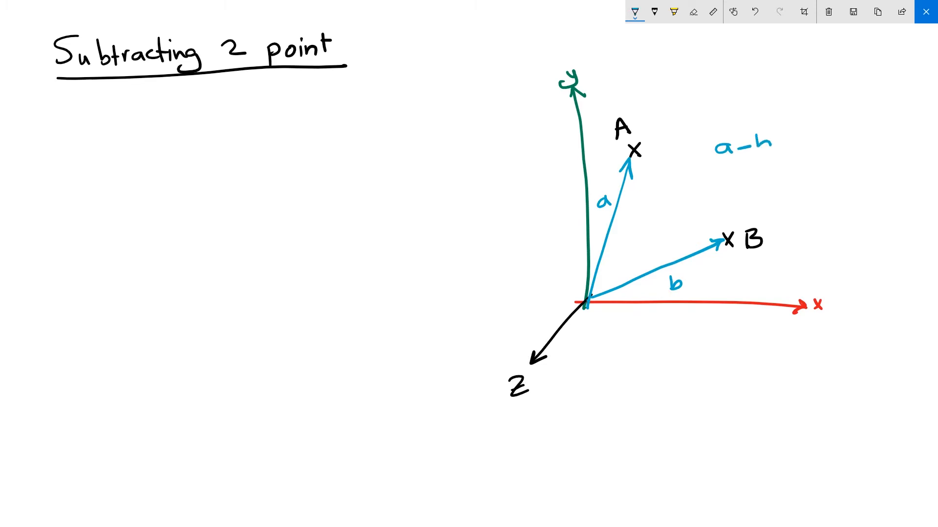
left_click_drag(708, 133, 774, 128)
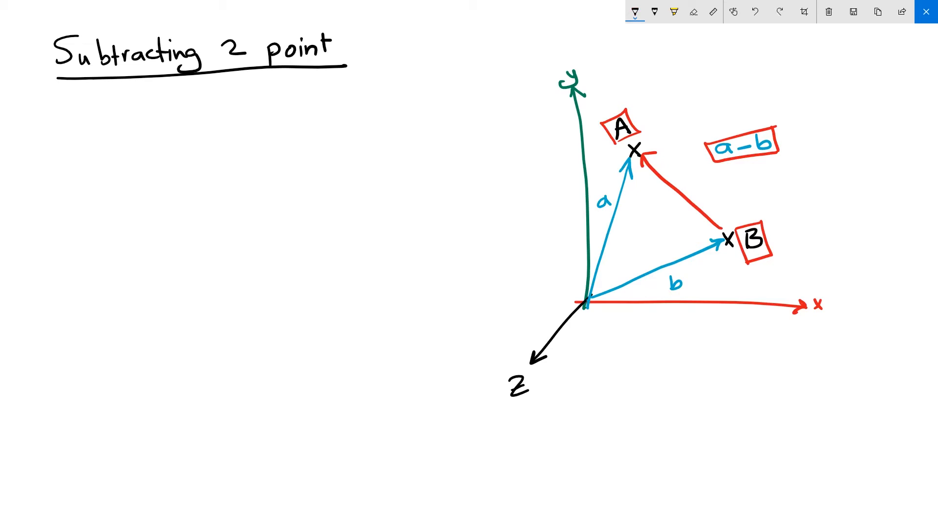
- Write A − B = V and draw an arrow pointing up at B
type("A - B")
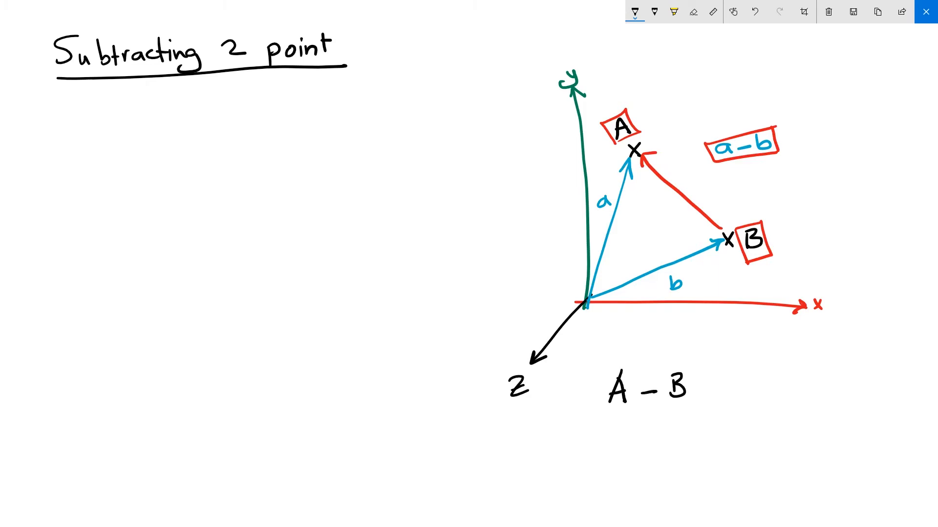
type("=")
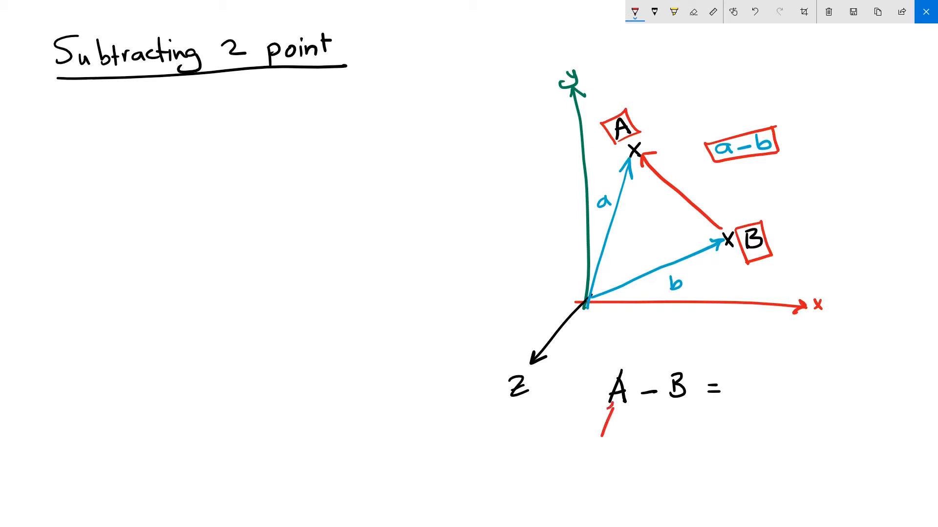
type("To")
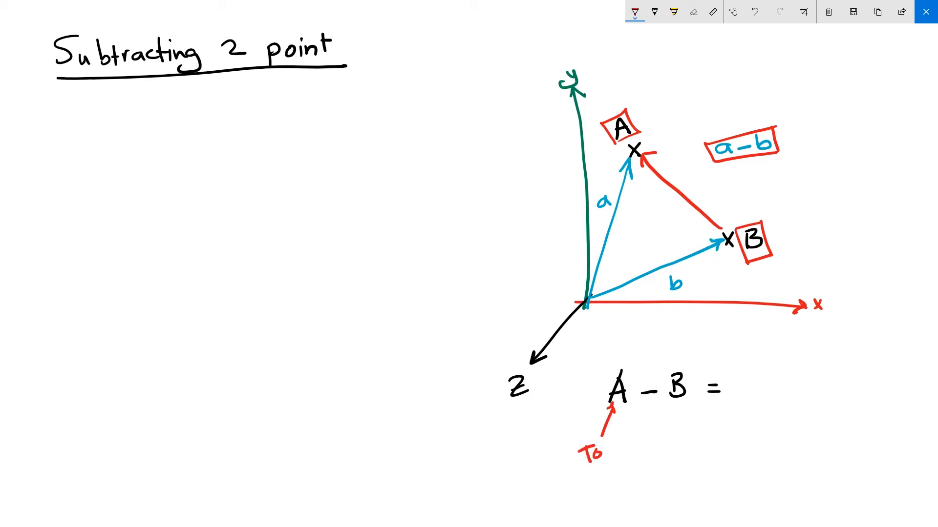
left_click_drag(679, 407, 688, 437)
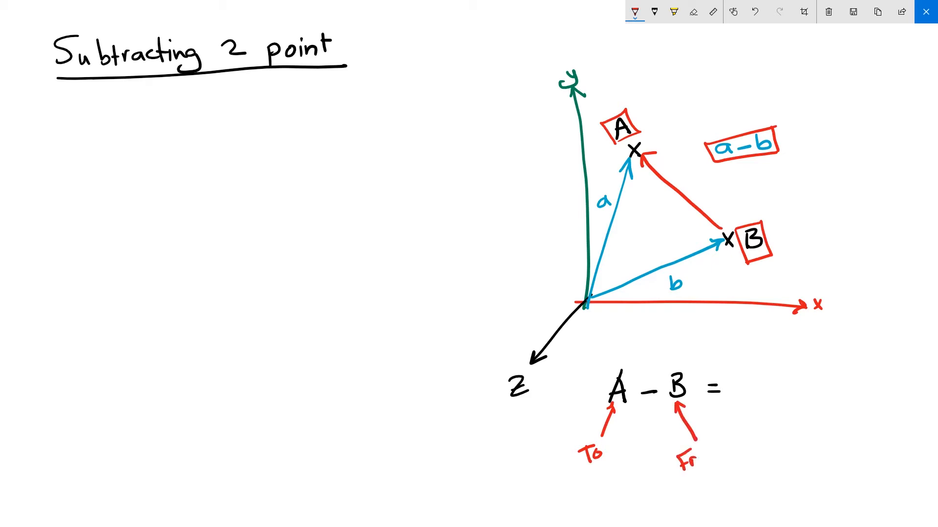
- Handwrite 'goes from B to A' in red beside the equation
type("om")
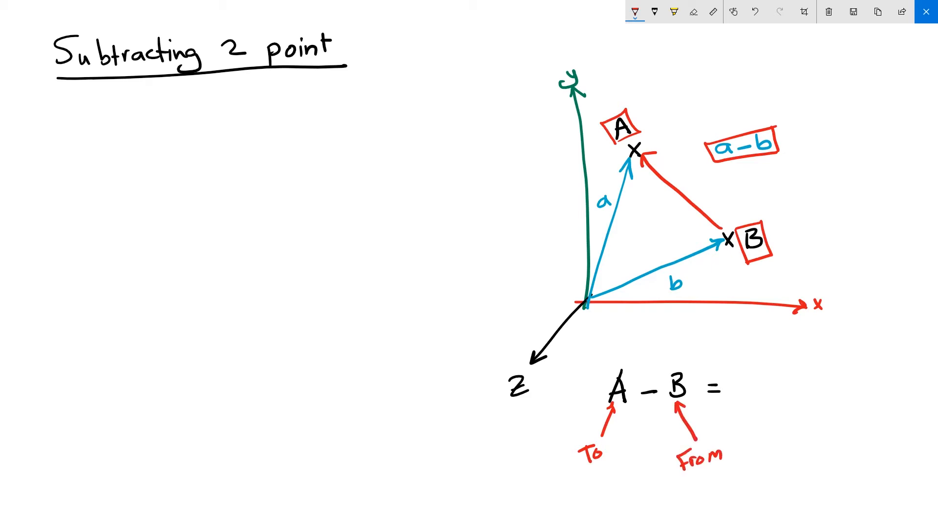
type("v")
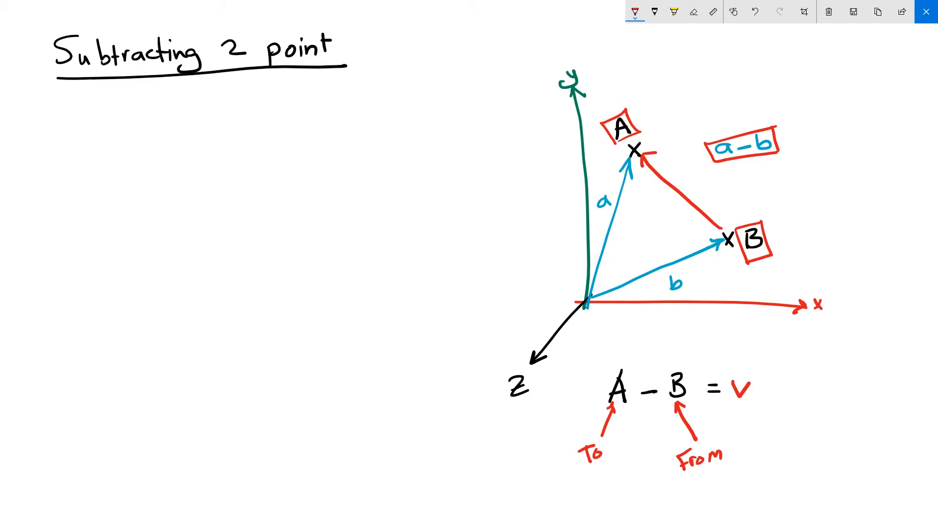
type("goes")
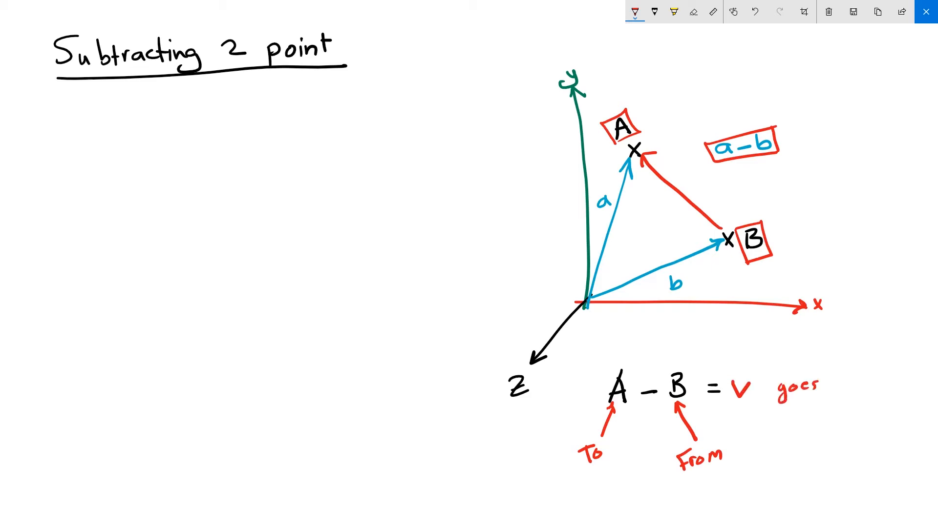
type("from")
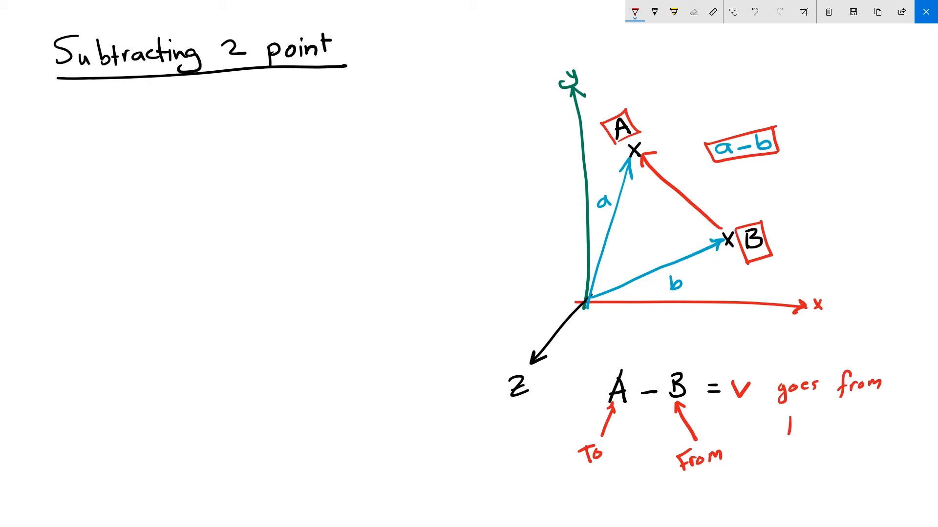
type("B to .")
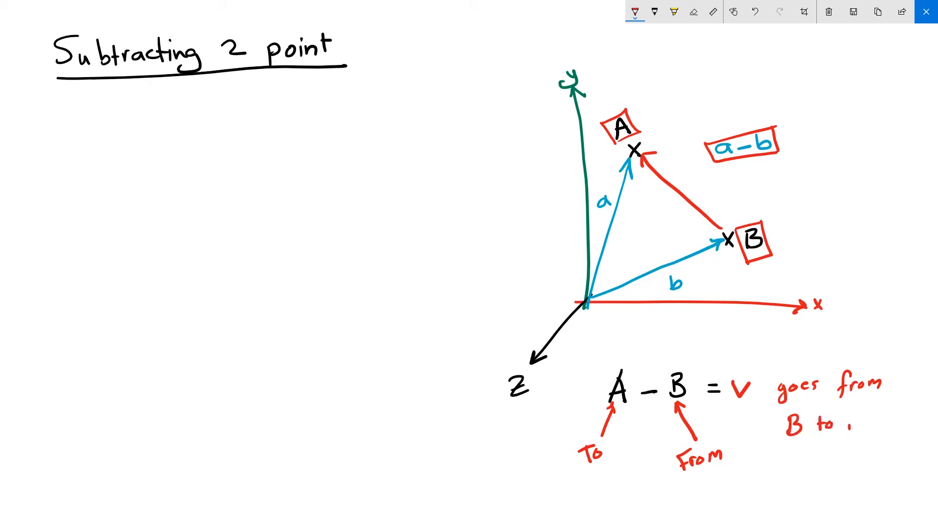
type("A")
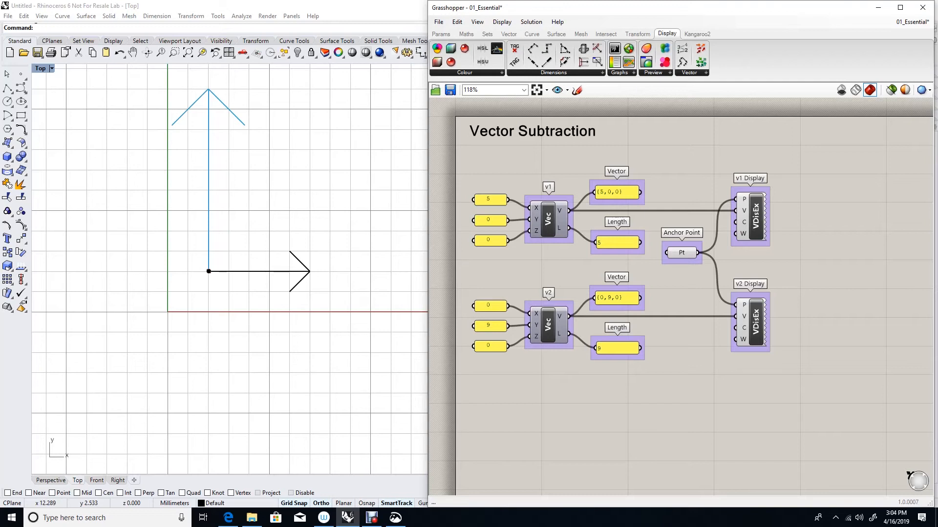
- Search 'subtraction' and place the A−B component under the v1 and v2 definitions
type("subtra")
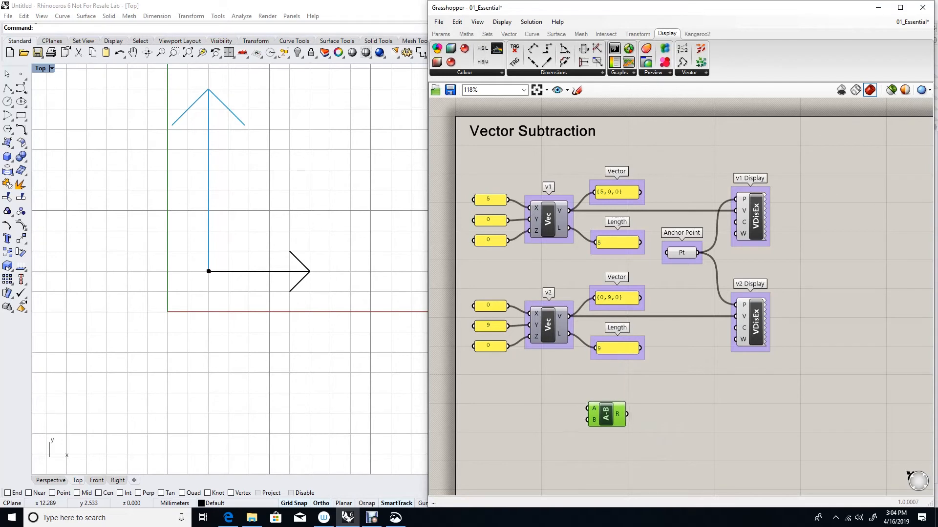
- Rename the A−B component v1-v2 and display its result as a red vector from the anchor
right_click(605, 414)
type("v1-v2")
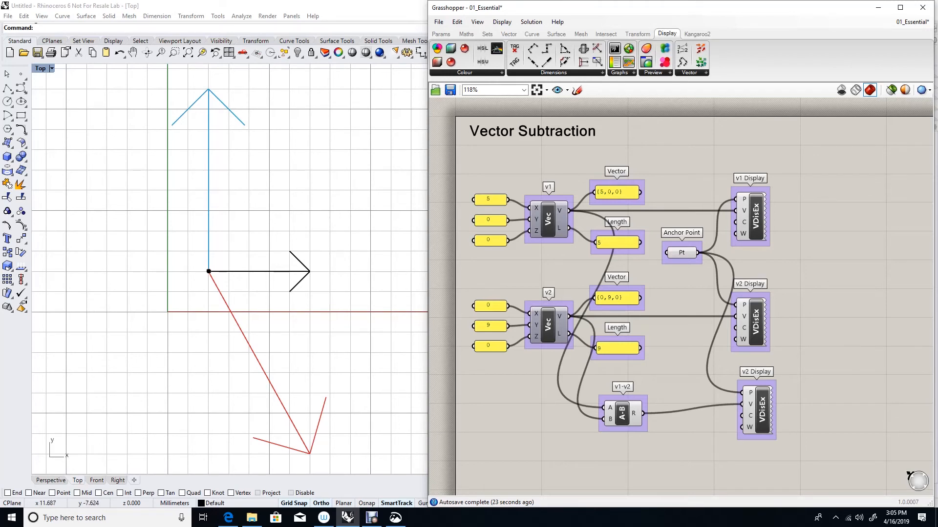
- Copy the subtraction as v2-v1 with swapped inputs and wire its R output into the display
left_click(621, 413)
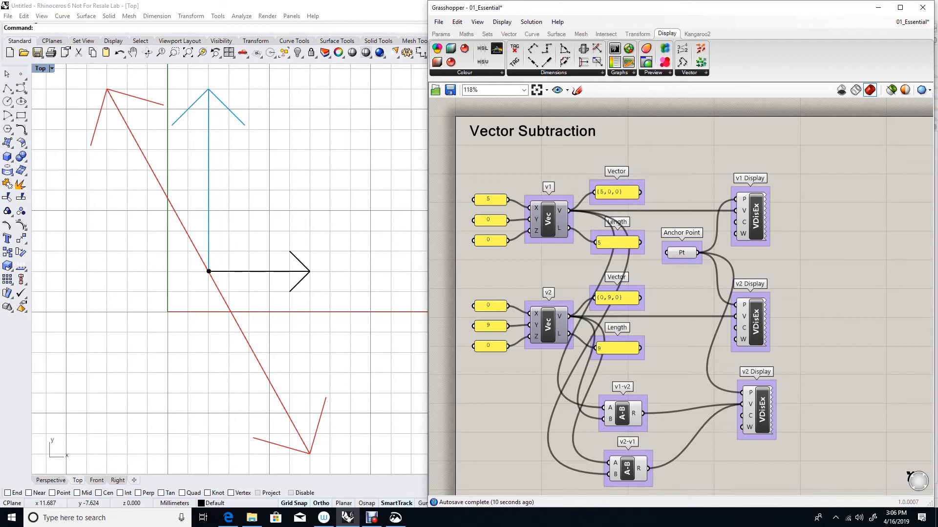
left_click(508, 34)
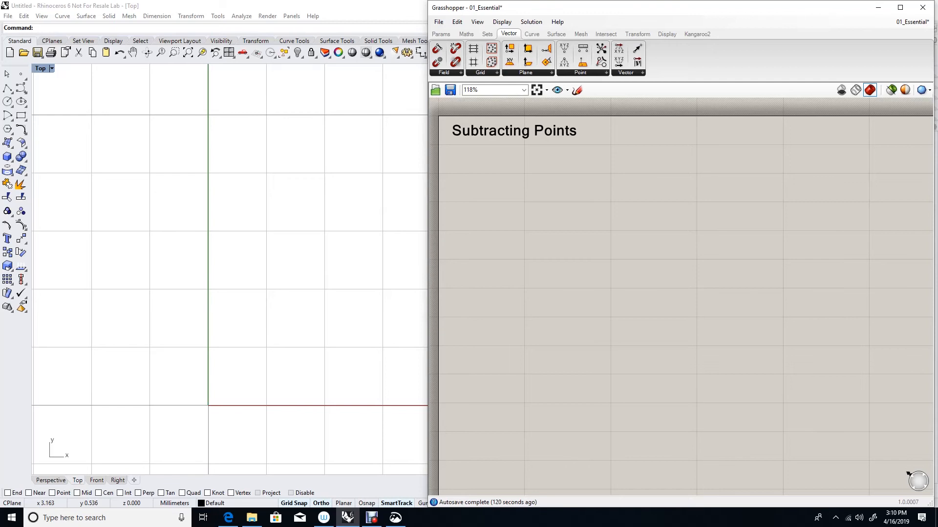
- Add a Point parameter, set it to one point picked in Rhino, and label it A
type("point")
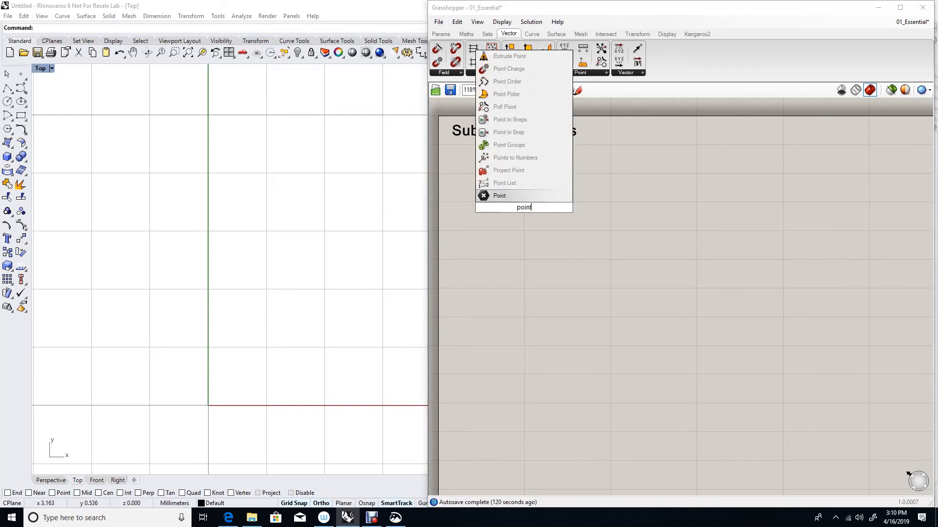
left_click(499, 195)
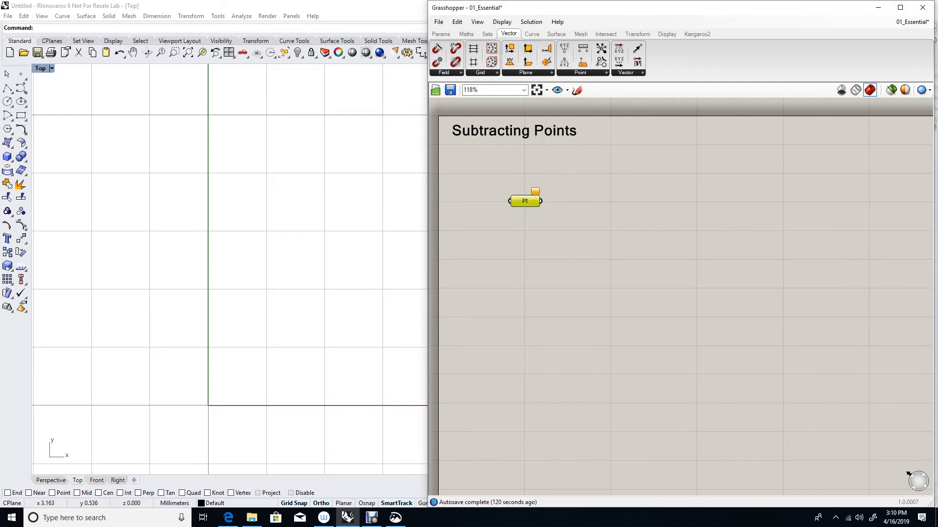
right_click(524, 200)
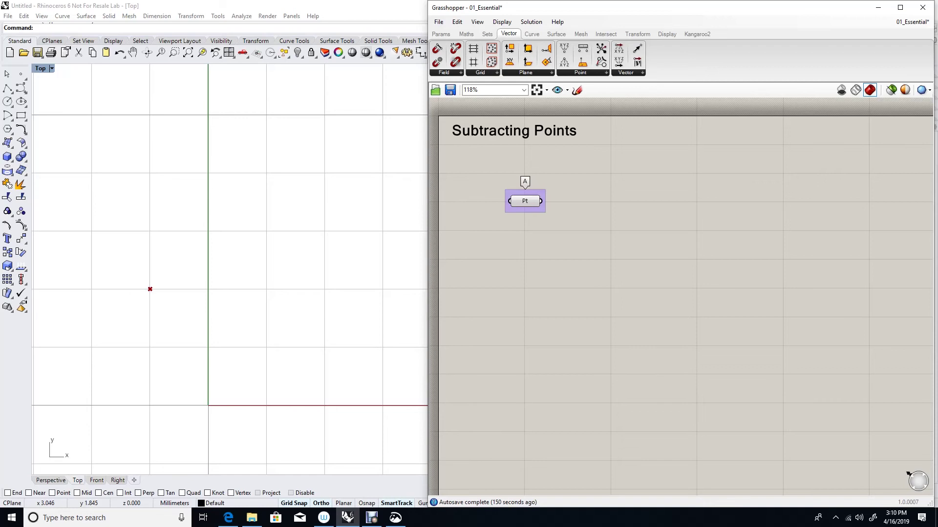
left_click(666, 34)
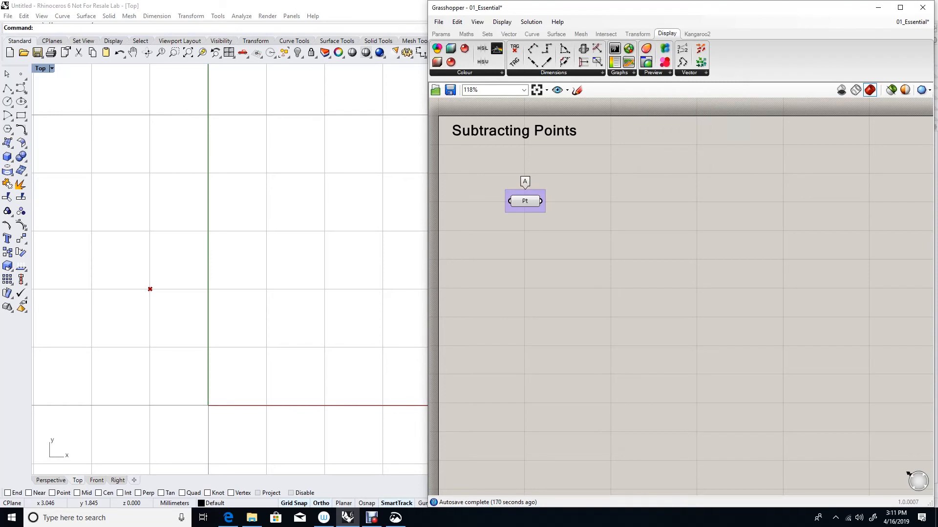
- Add Symbol Display and Symbol (Simple) components from the Display > Preview panel
left_click(666, 72)
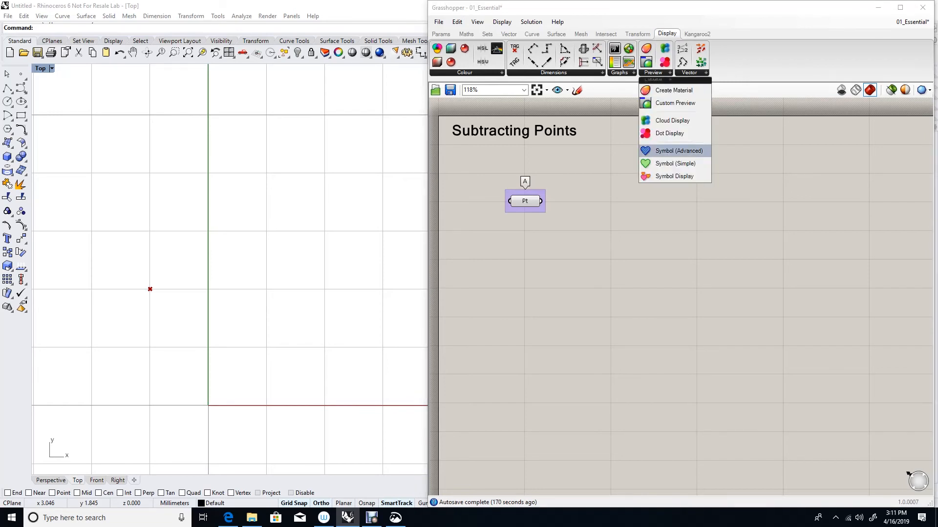
left_click(678, 150)
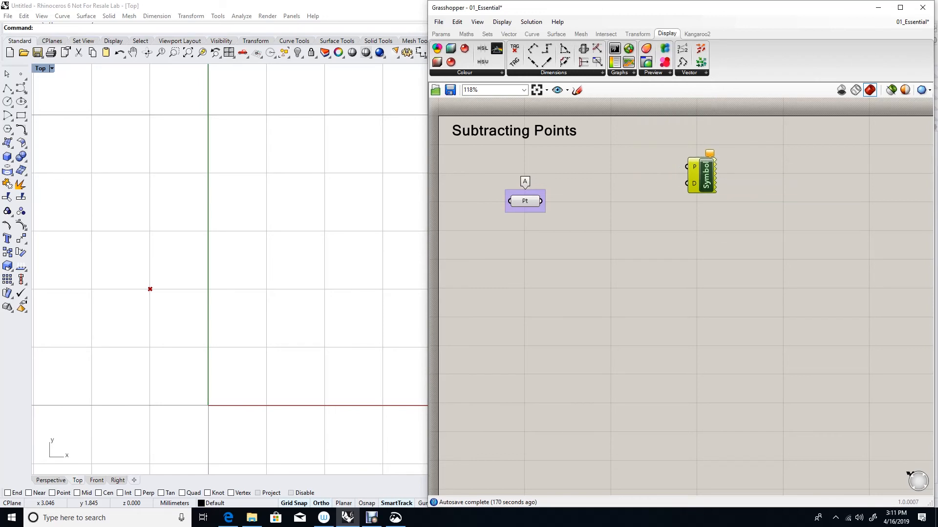
left_click(667, 72)
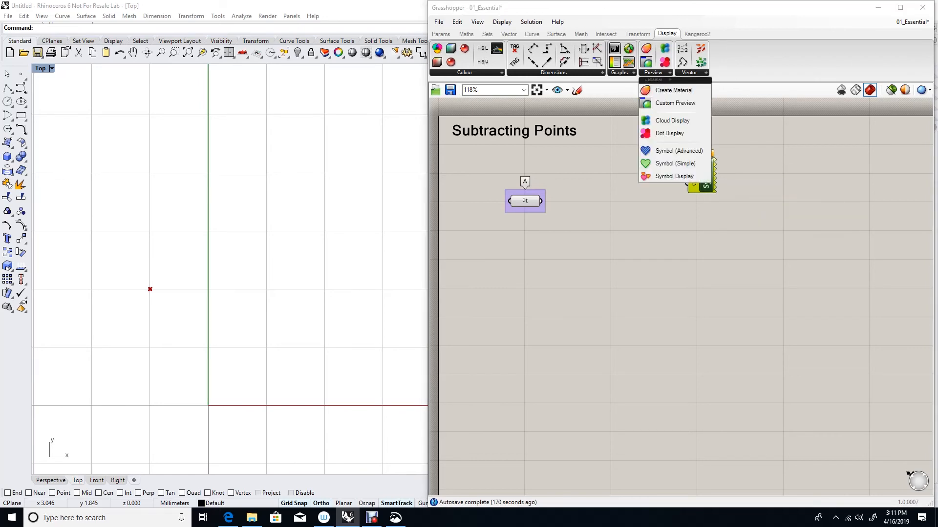
left_click(674, 177)
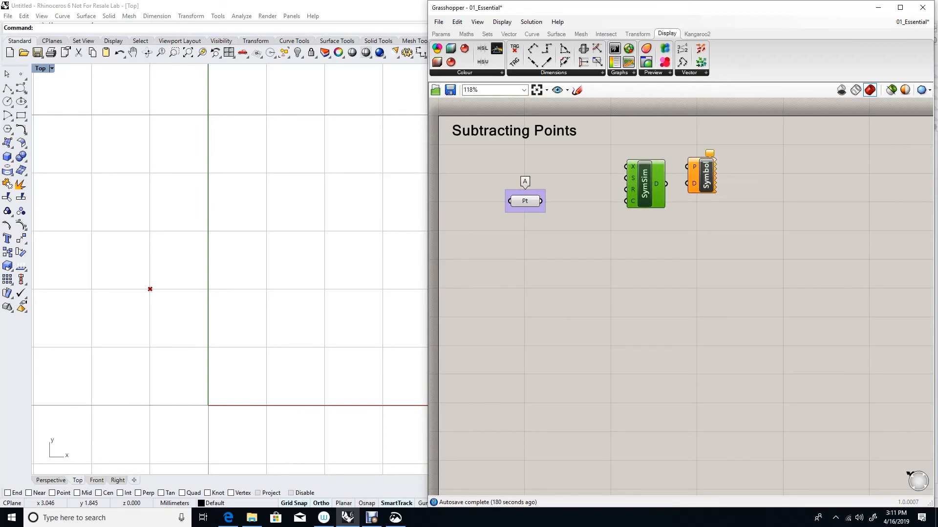
- Read the help pages for Symbol (Simple) and Symbol Display
right_click(646, 183)
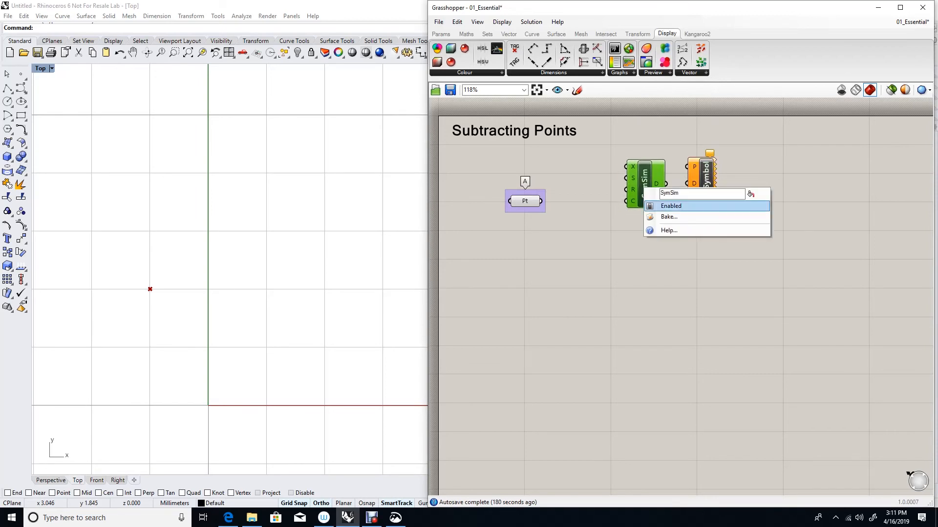
left_click(668, 230)
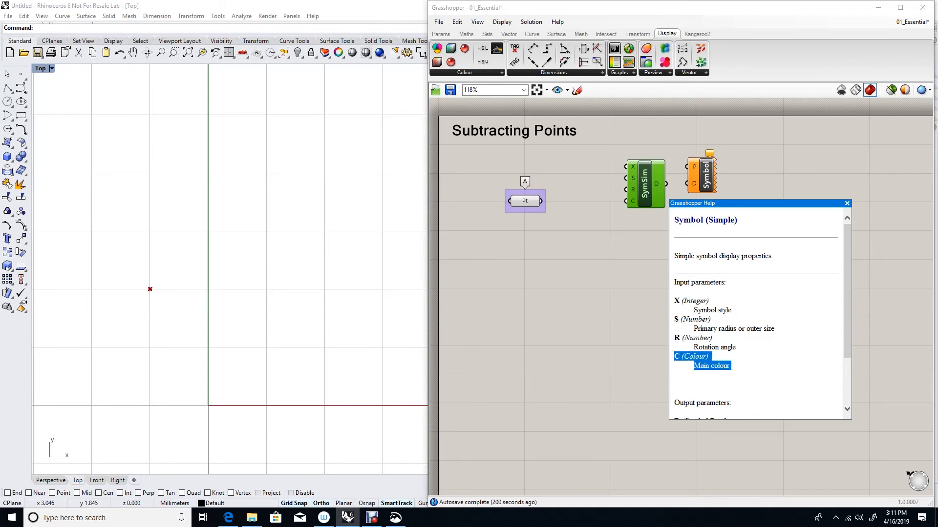
left_click(847, 203)
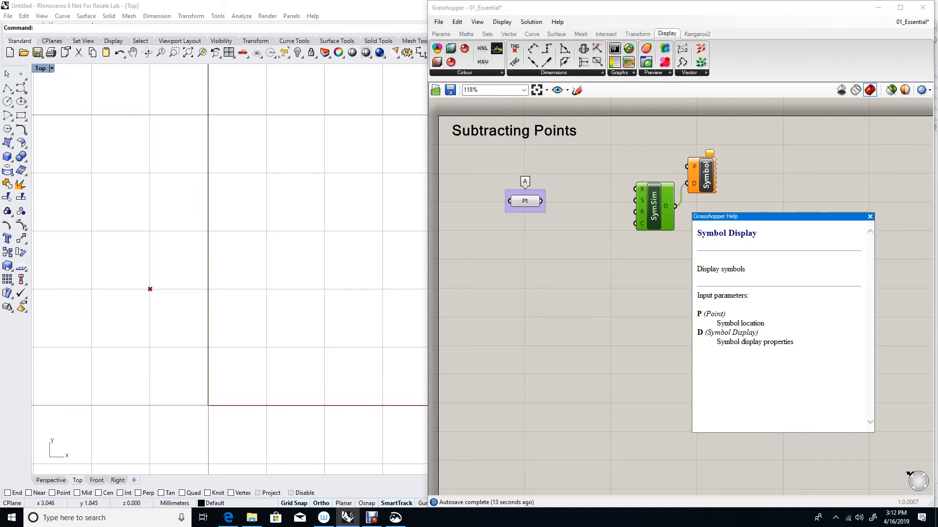
- Wire point A into Symbol Display, colour it with a red swatch, and duplicate the group as B
left_click(870, 216)
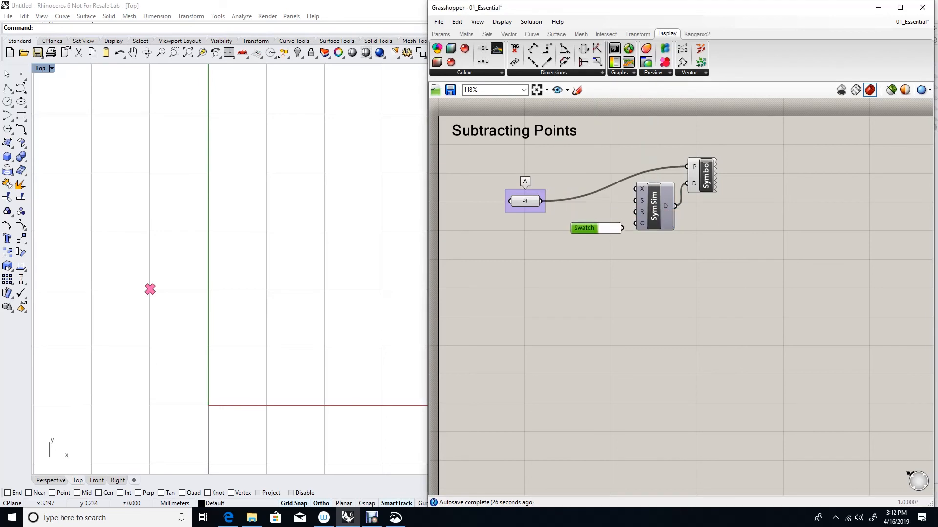
left_click(610, 228)
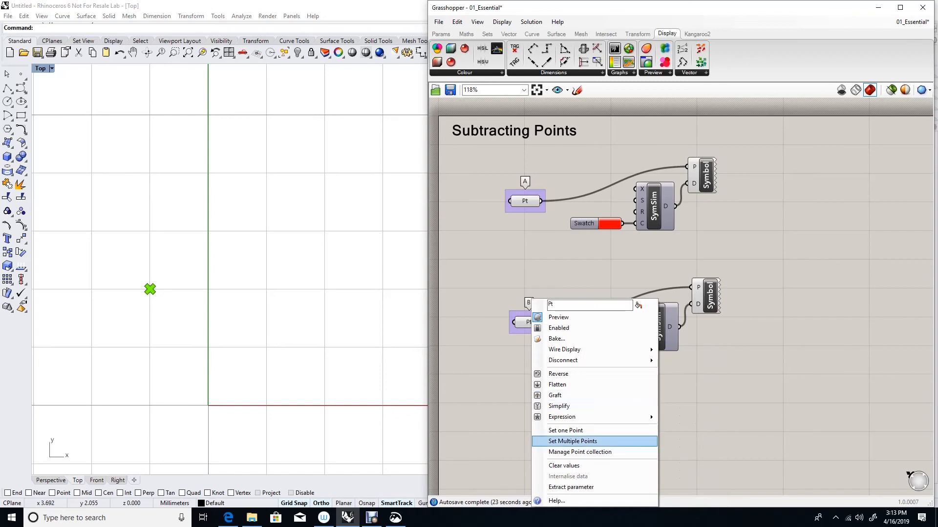
- Set point B to a location in Rhino and make its swatch green
left_click(572, 441)
type("s")
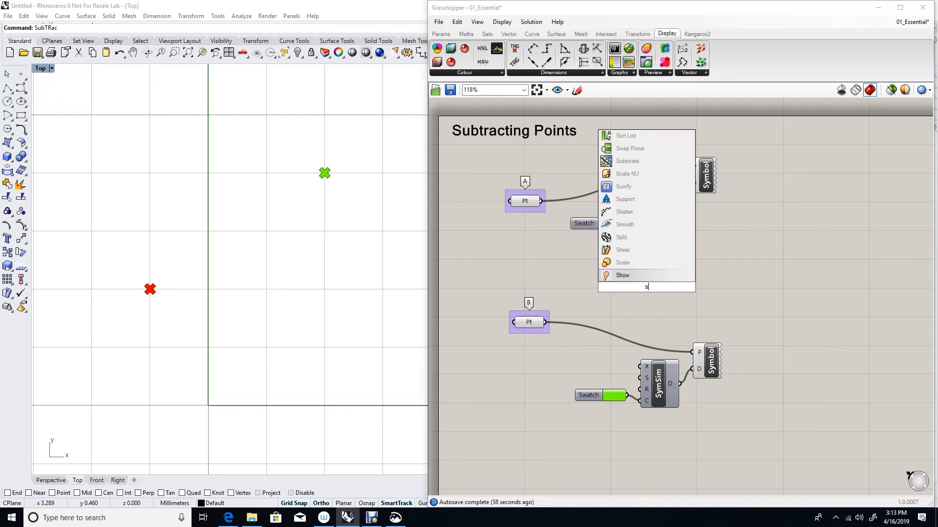
- Wire points A and B into an A−B subtraction whose R feeds a Vector Display
type("ubtra")
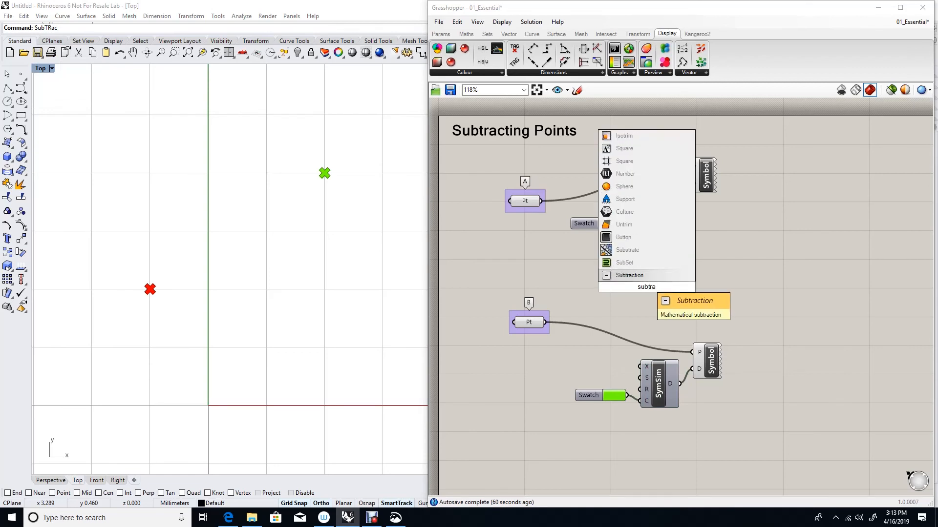
left_click(629, 276)
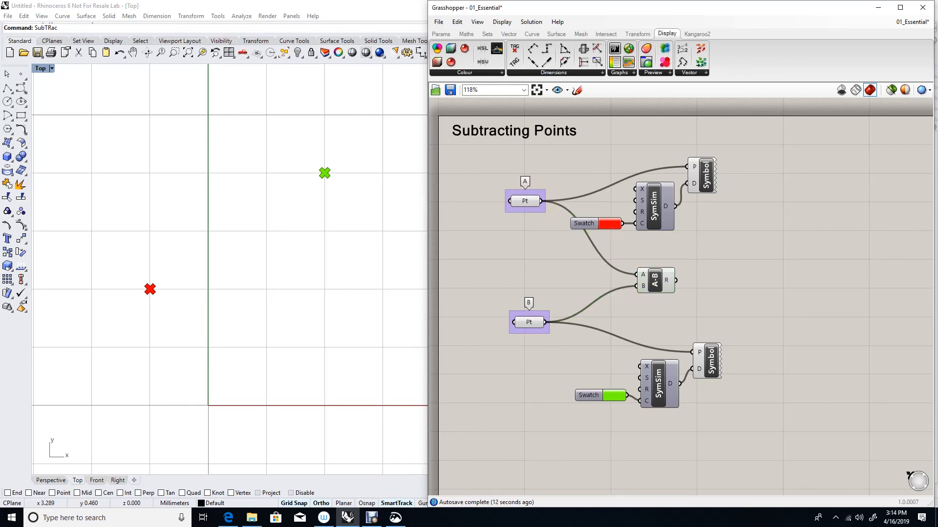
type("vecto")
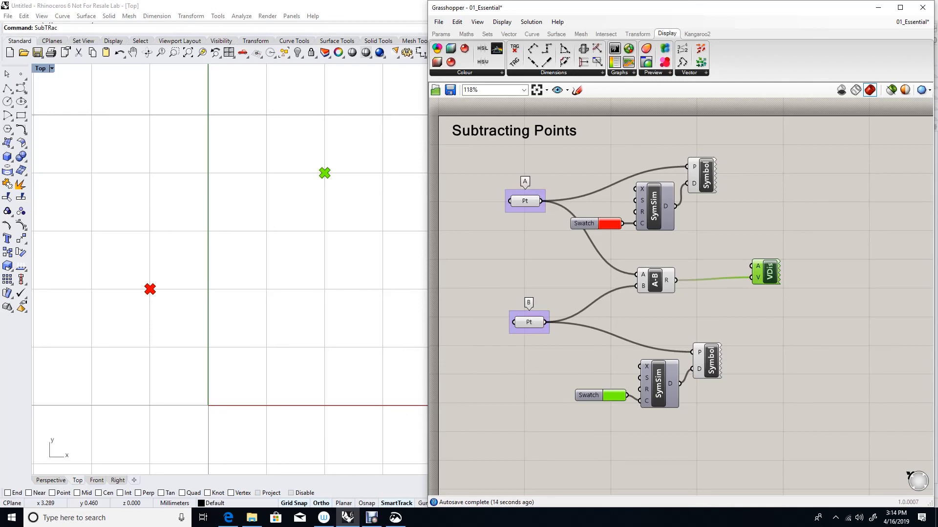
mouse_move(549, 322)
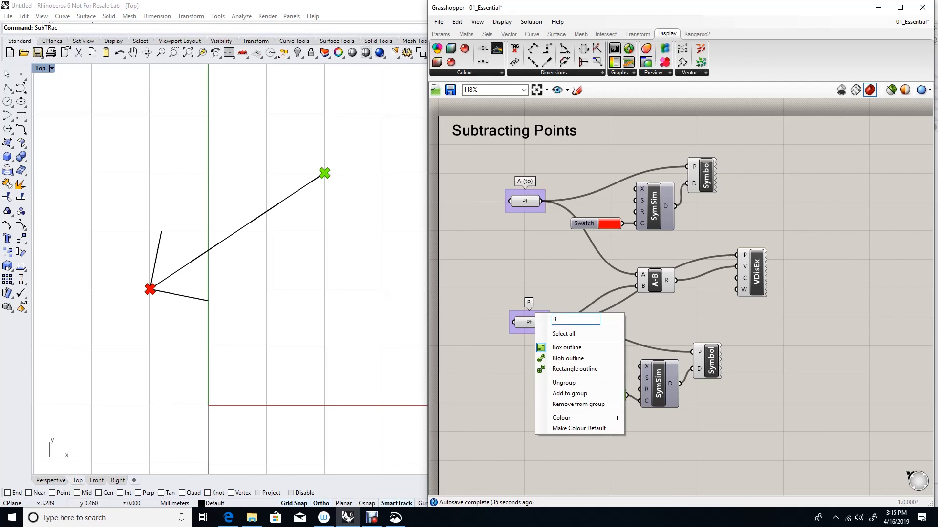
- Type '(from)' to relabel the B point group as 'B (from)'
type("(from)")
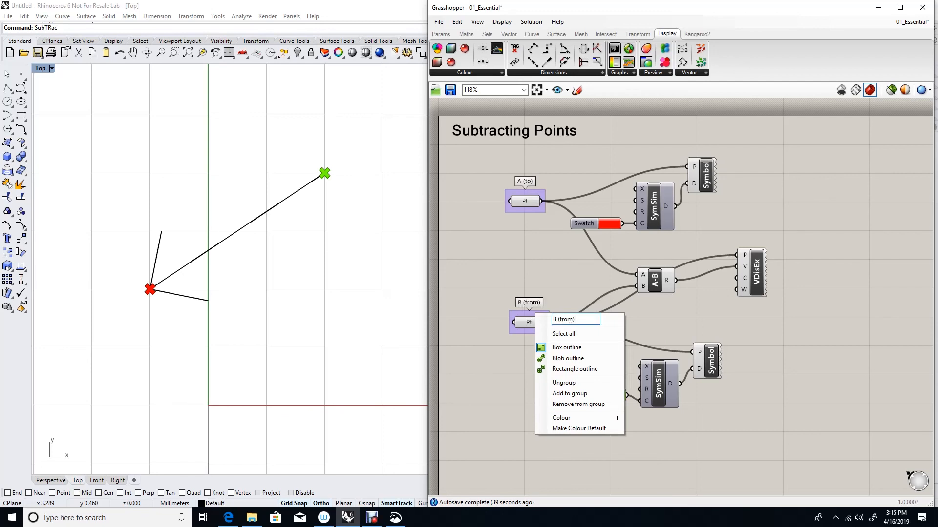